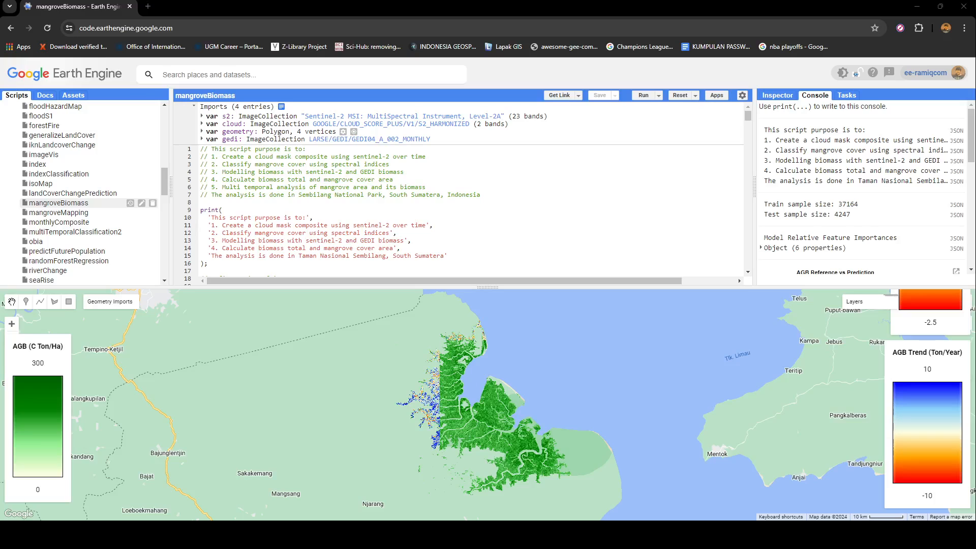
Step: Open a new browser tab alongside the Earth Engine biomass script
left_click(870, 300)
type("l")
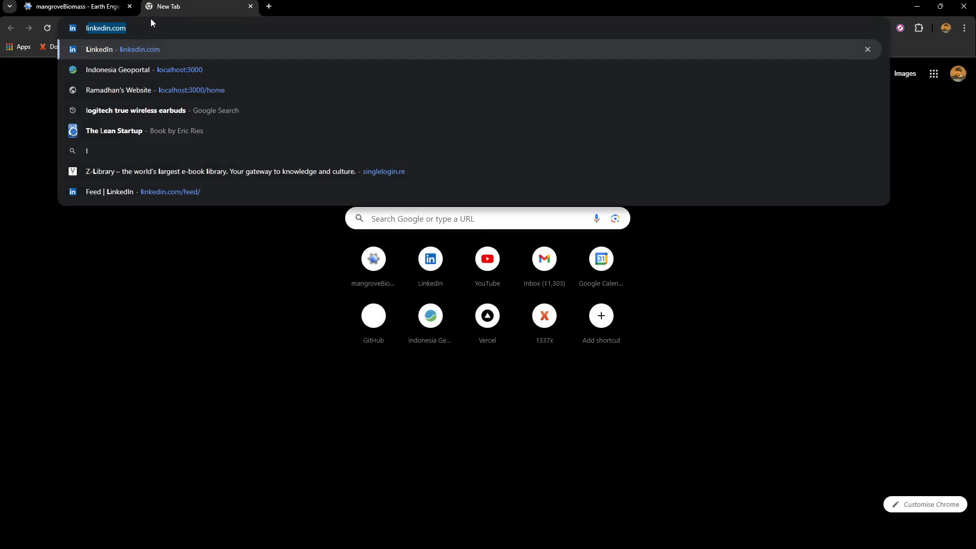
Step: Open LinkedIn notifications and view the tutorial-ideas post with its comments
left_click(74, 6)
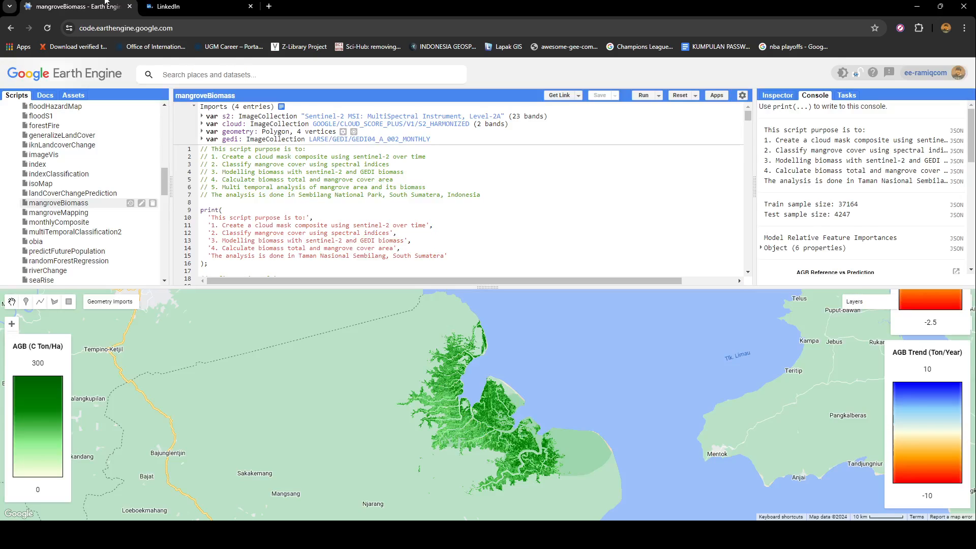
left_click(193, 6)
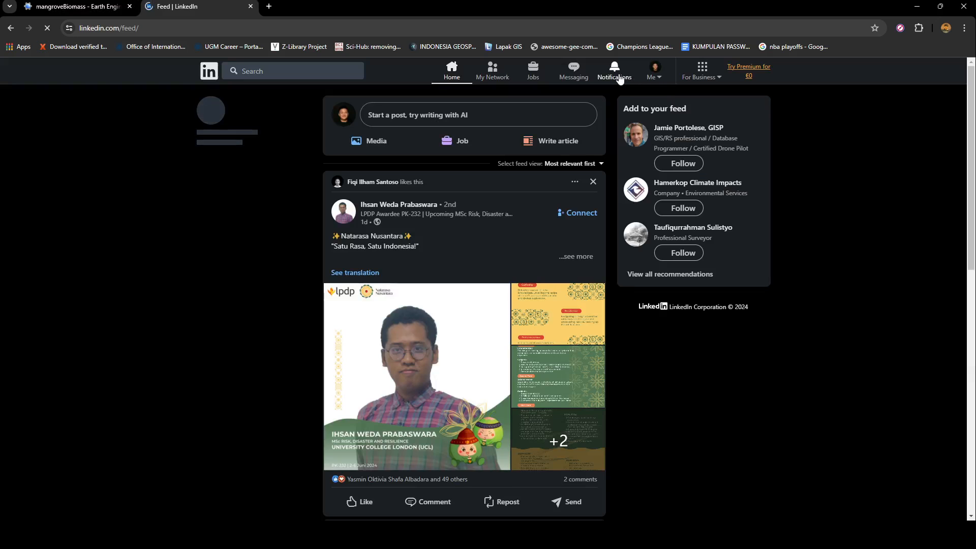
left_click(614, 70)
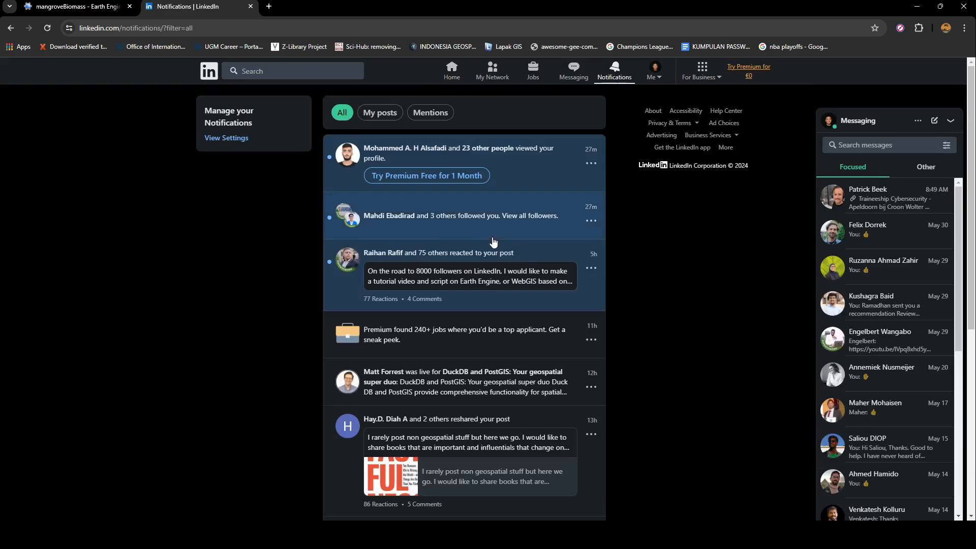
left_click(452, 70)
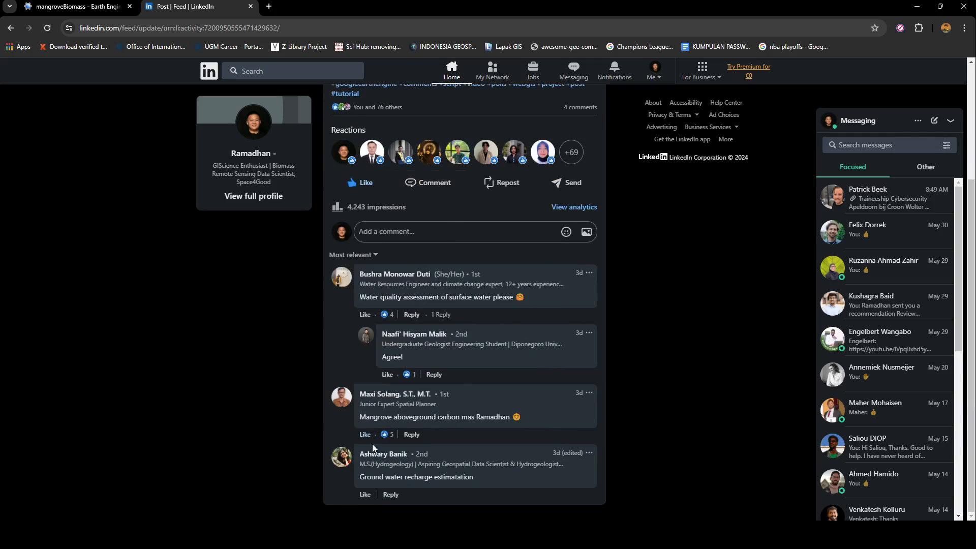
mouse_move(392, 426)
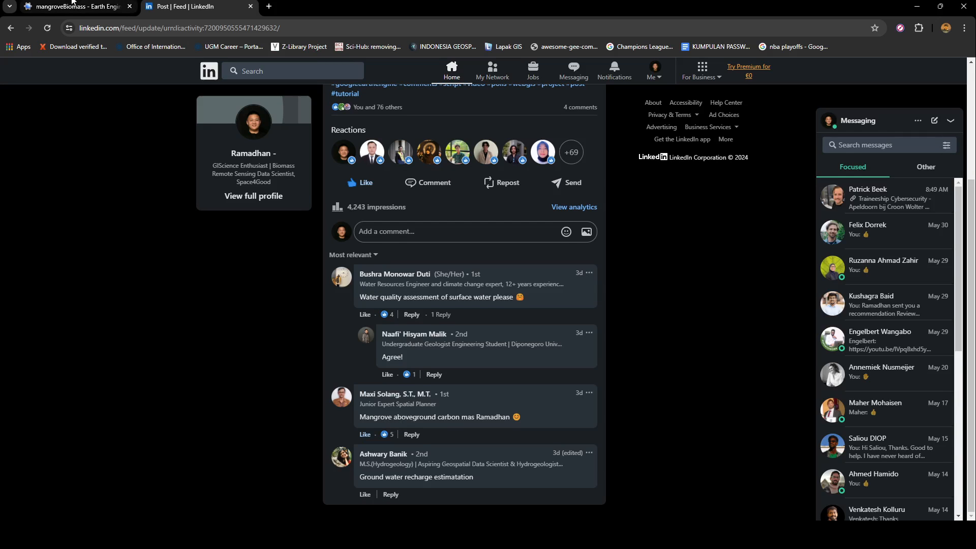
Step: Return to the Earth Engine script and open the GEDI L4A dataset's bands table
left_click(75, 6)
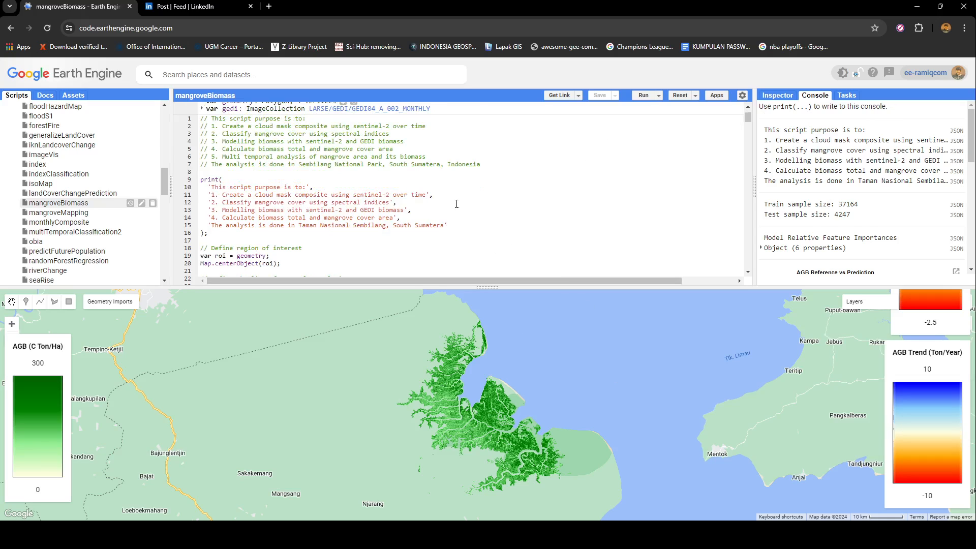
scroll("down", 3)
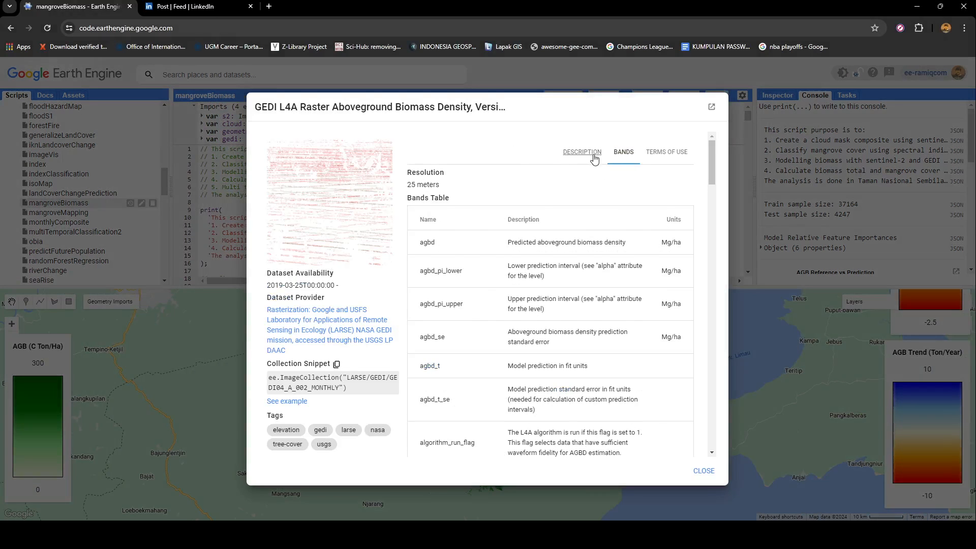
Step: Read the GEDI dataset description, then close the dataset details
left_click(580, 152)
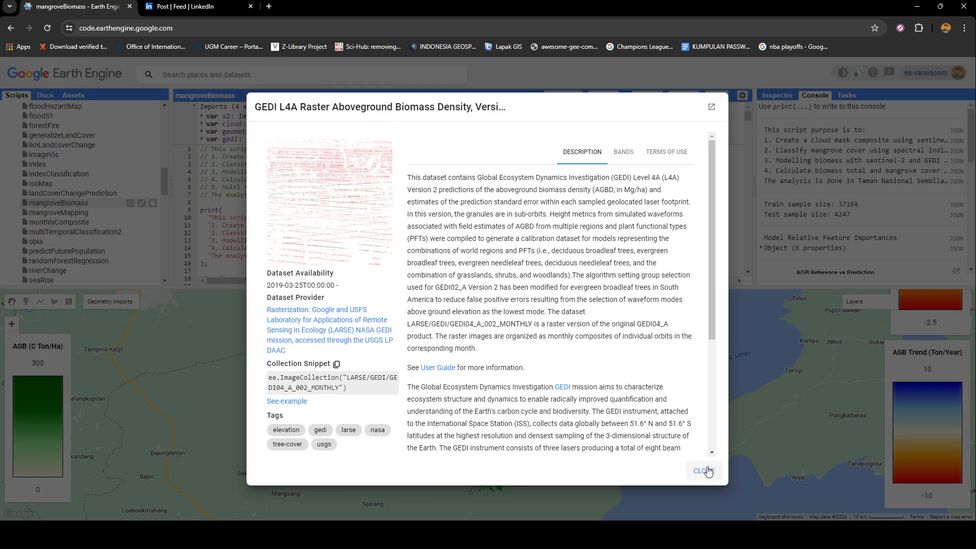
left_click(702, 471)
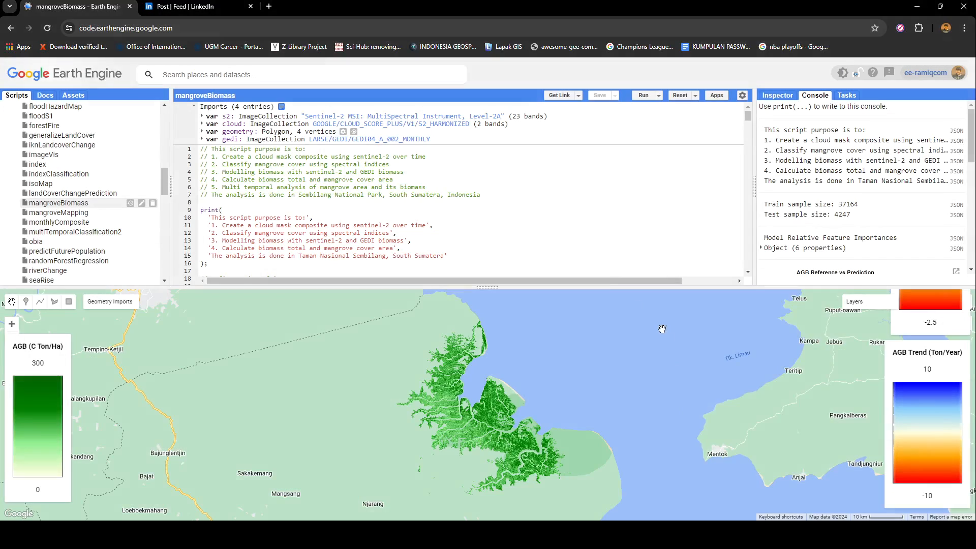
left_click(867, 301)
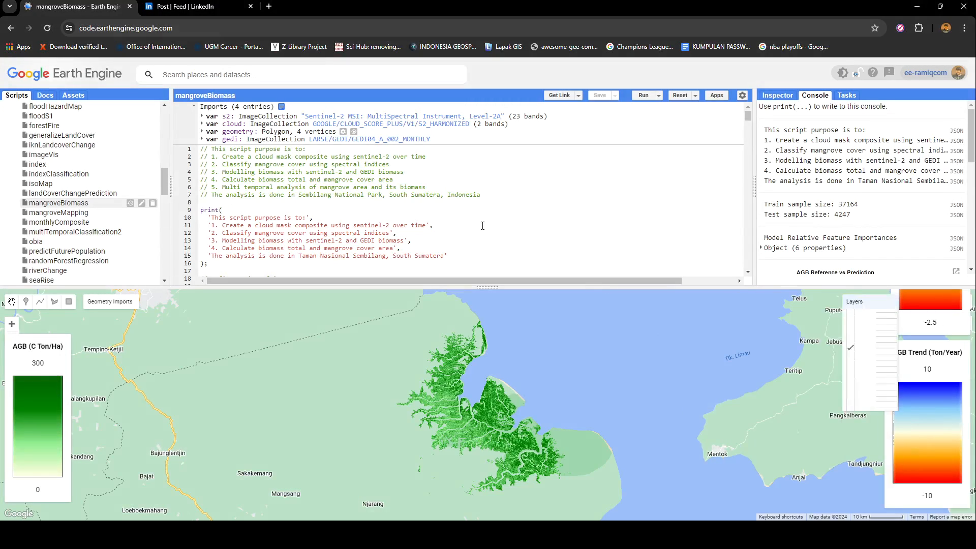
scroll("down", 3)
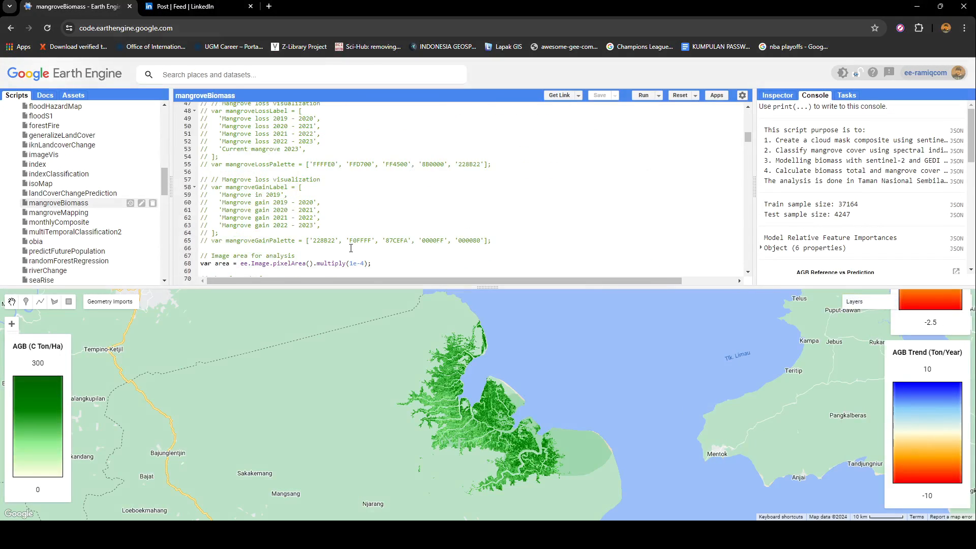
scroll("down", 3)
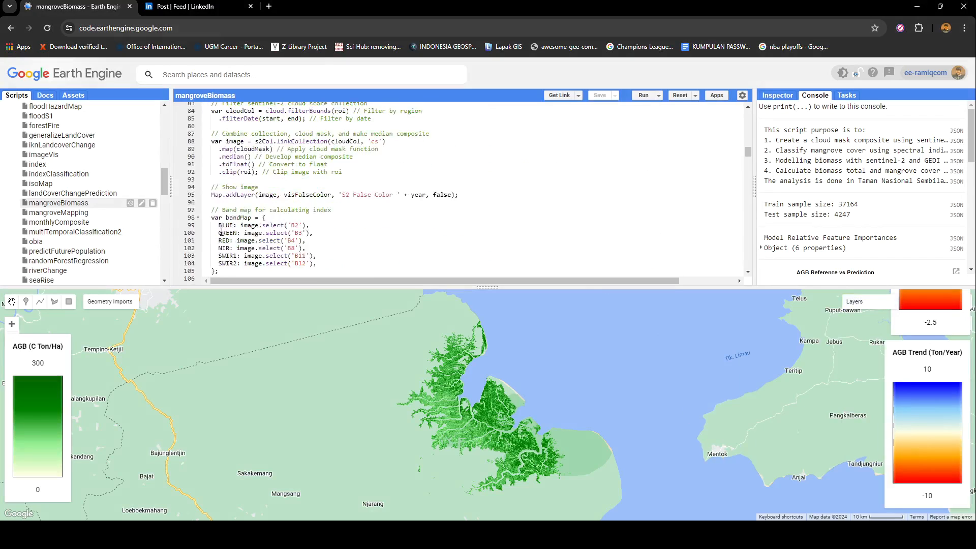
scroll("down", 3)
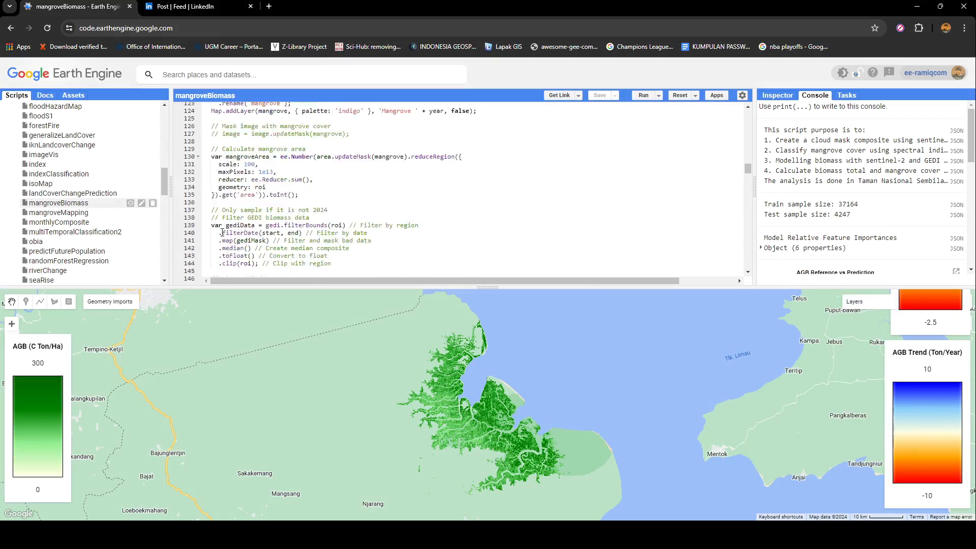
scroll("down", 3)
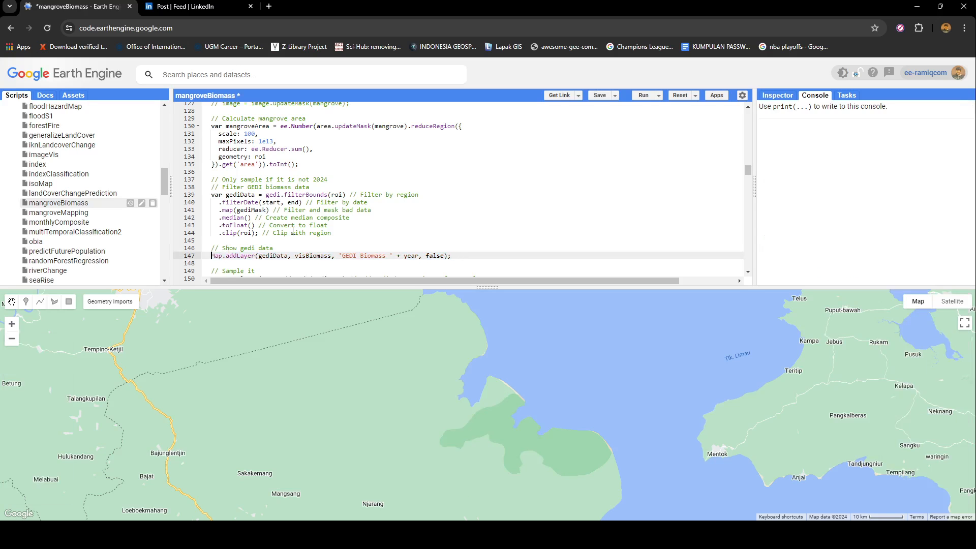
left_click(644, 95)
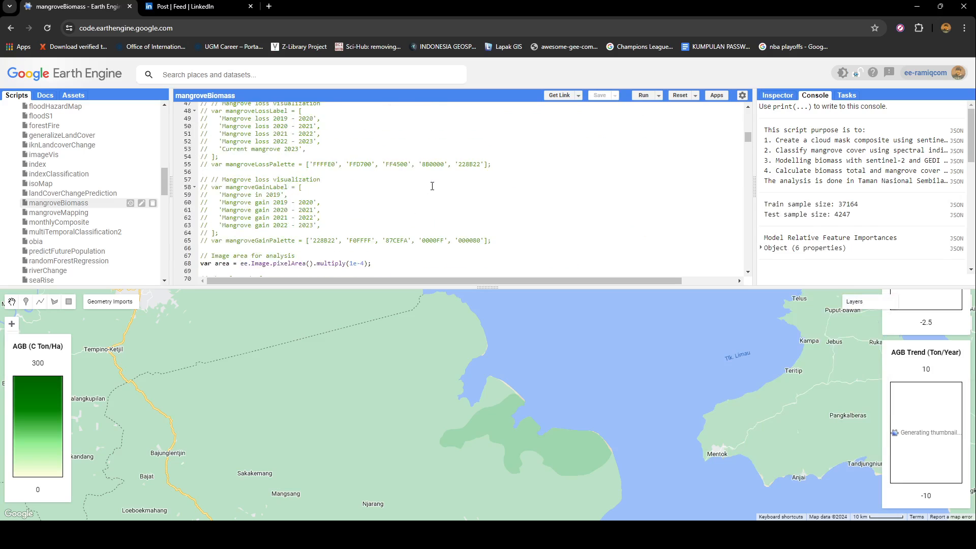
scroll("down", 3)
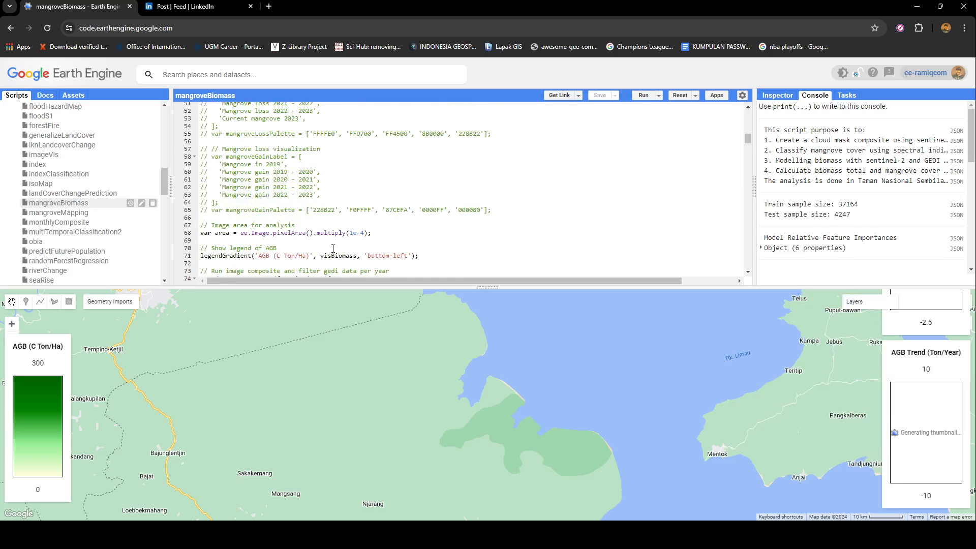
scroll("down", 3)
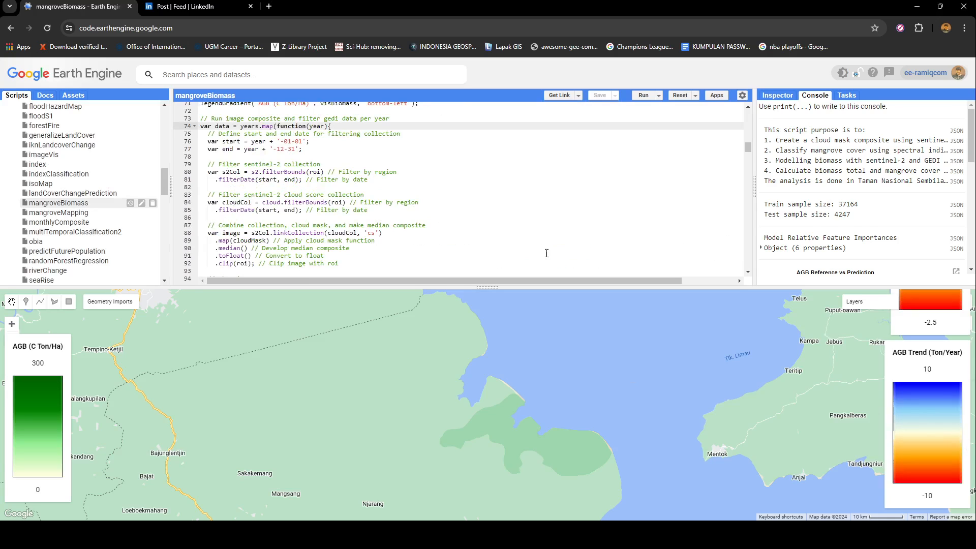
Step: Show the Sentinel-2 false colour composite and scroll to the MNDWI/NDMI classification code
left_click(867, 301)
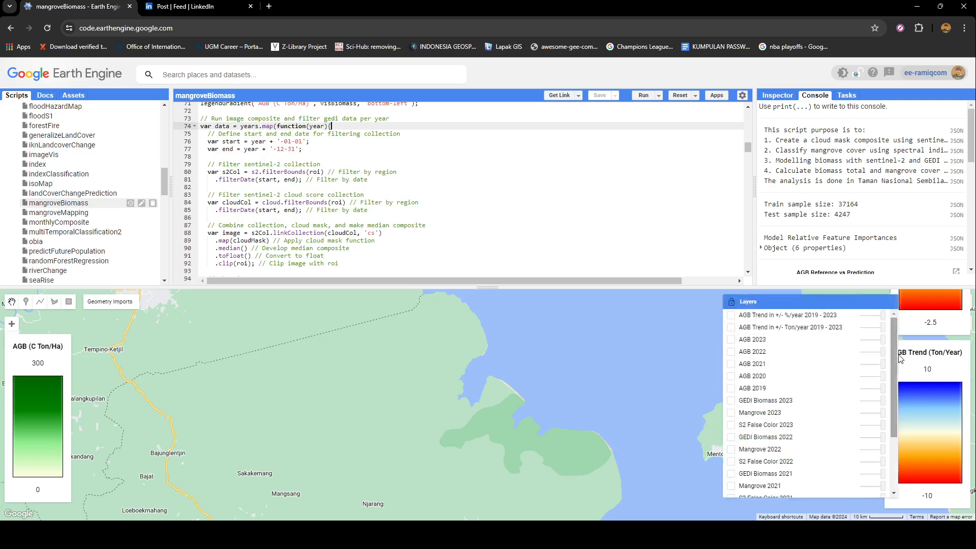
scroll("down", 3)
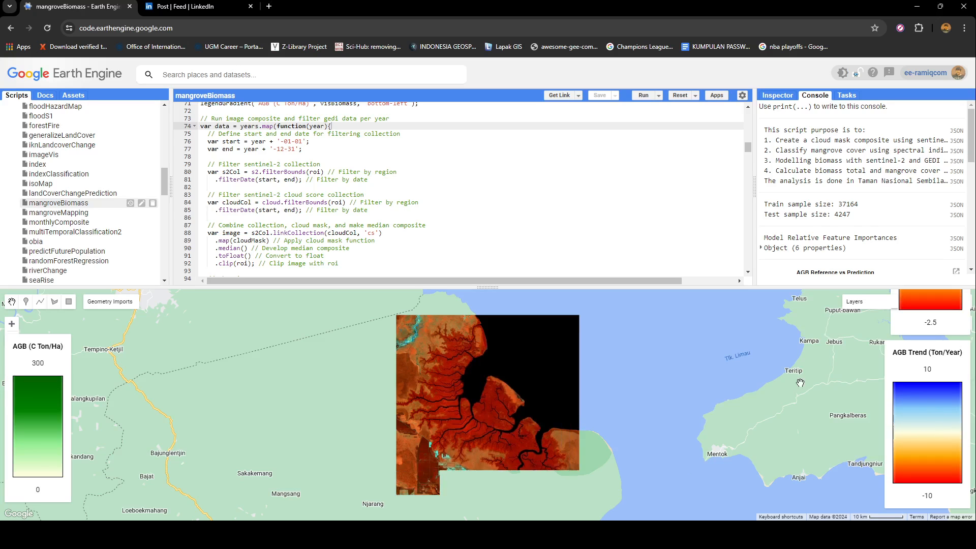
left_click(869, 301)
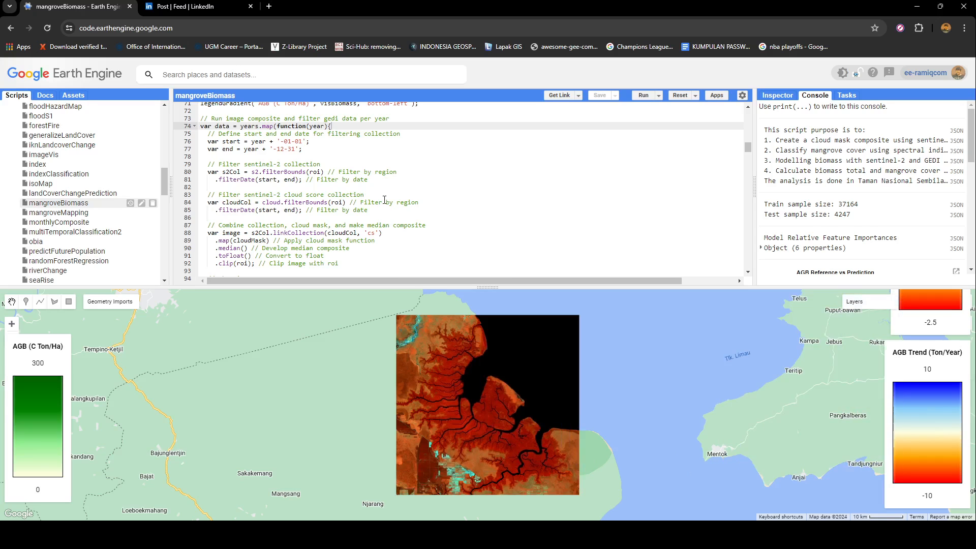
scroll("down", 3)
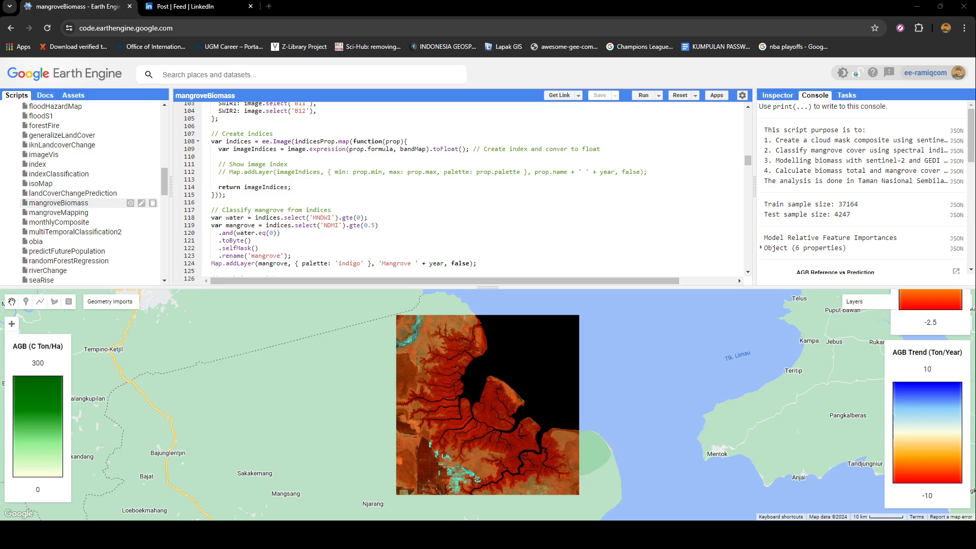
Step: Turn on the Mangrove 2019 layer in the map's layer list
left_click(867, 302)
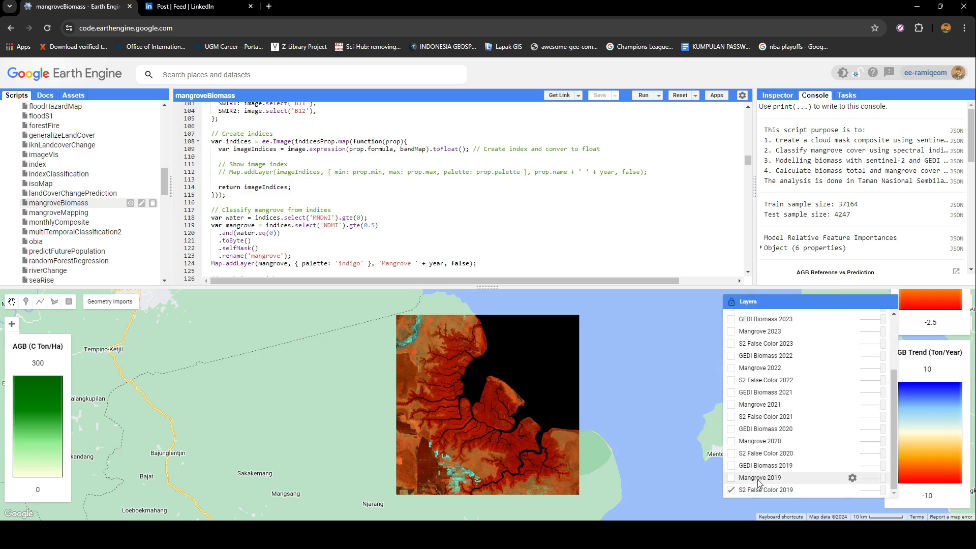
left_click(731, 477)
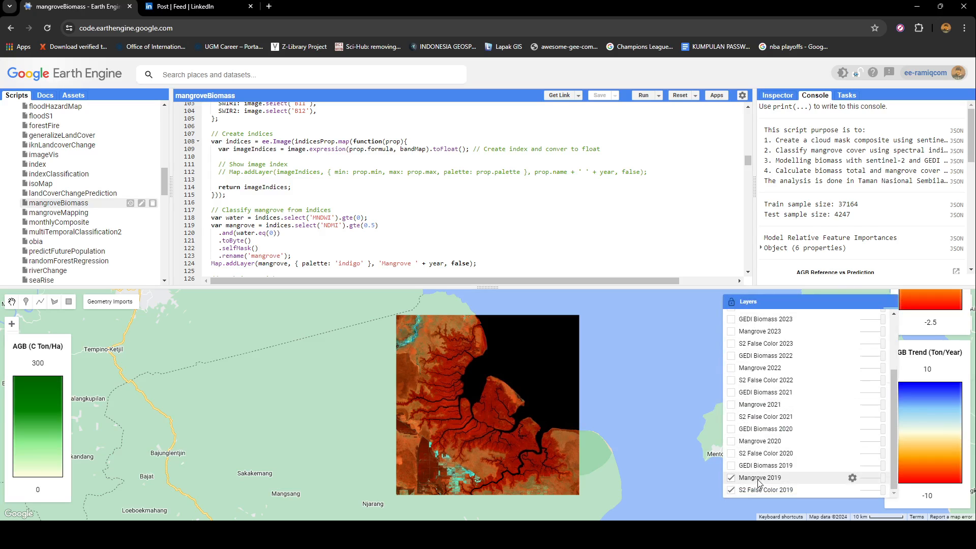
left_click(731, 477)
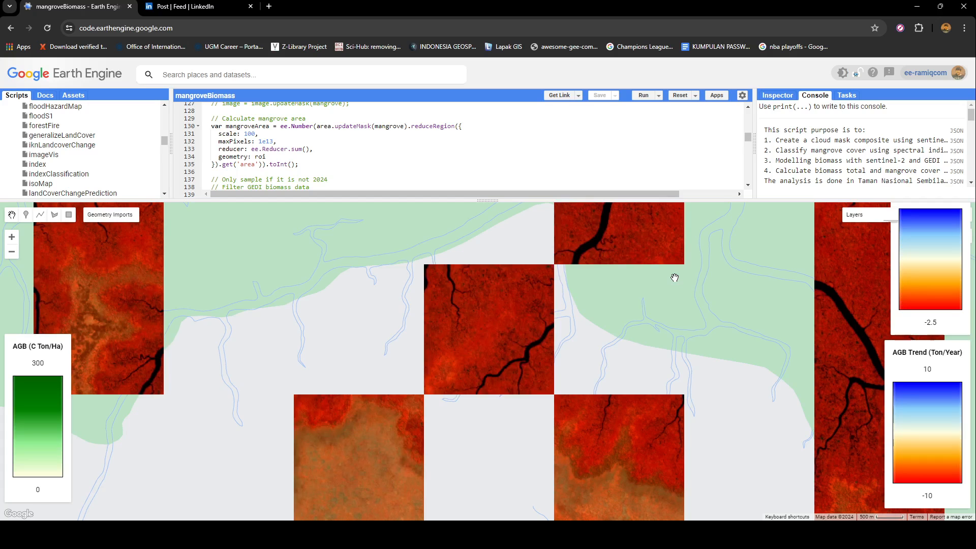
Step: Pan along the 2019 GEDI biomass footprints, then hide that layer
left_click(854, 213)
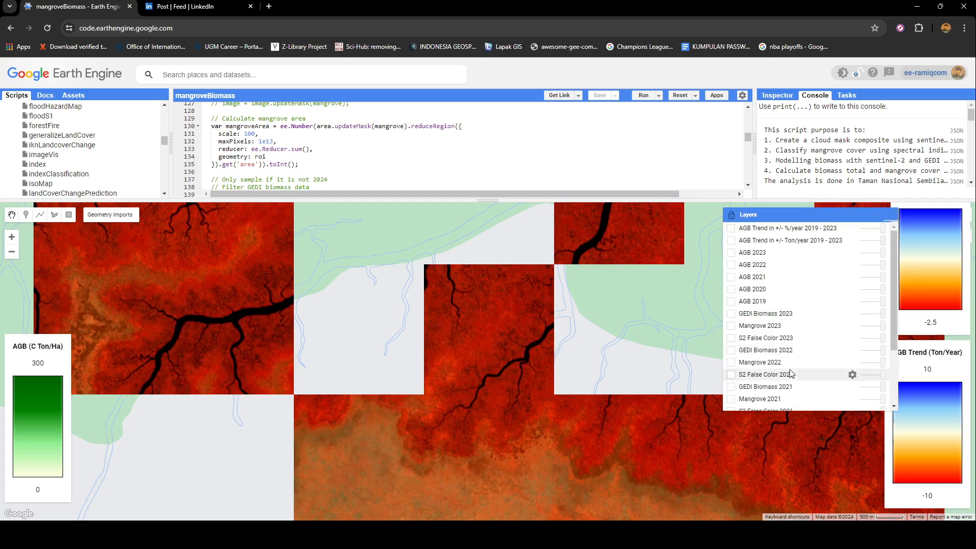
scroll("down", 3)
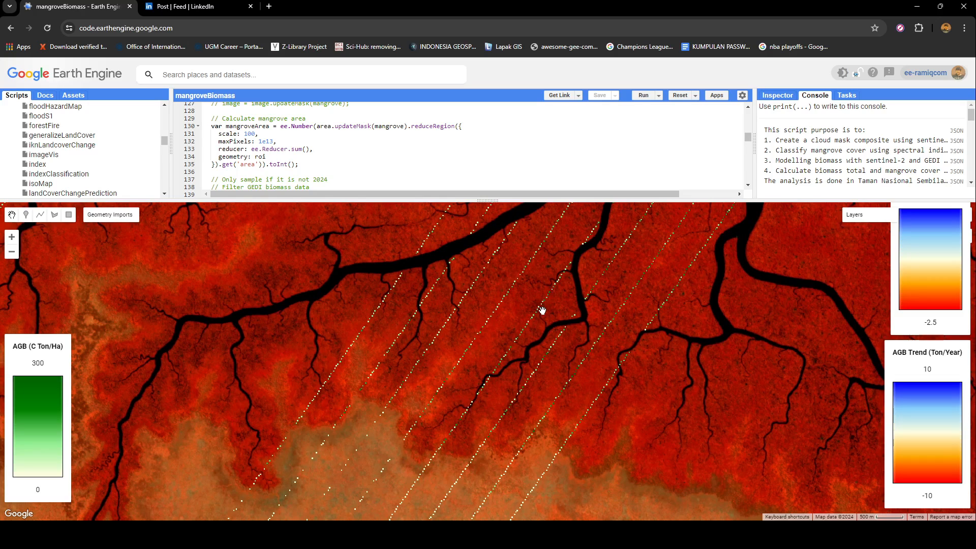
mouse_move(542, 314)
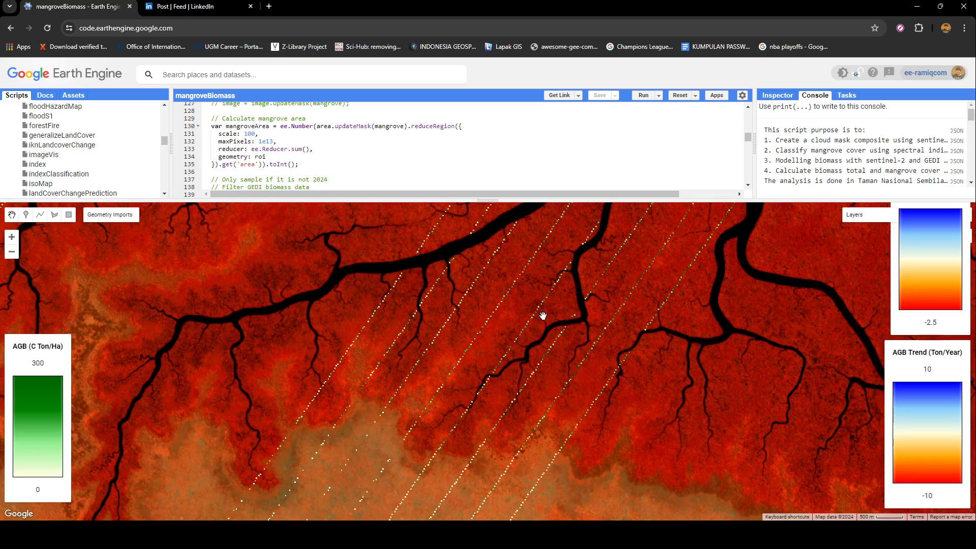
mouse_move(542, 319)
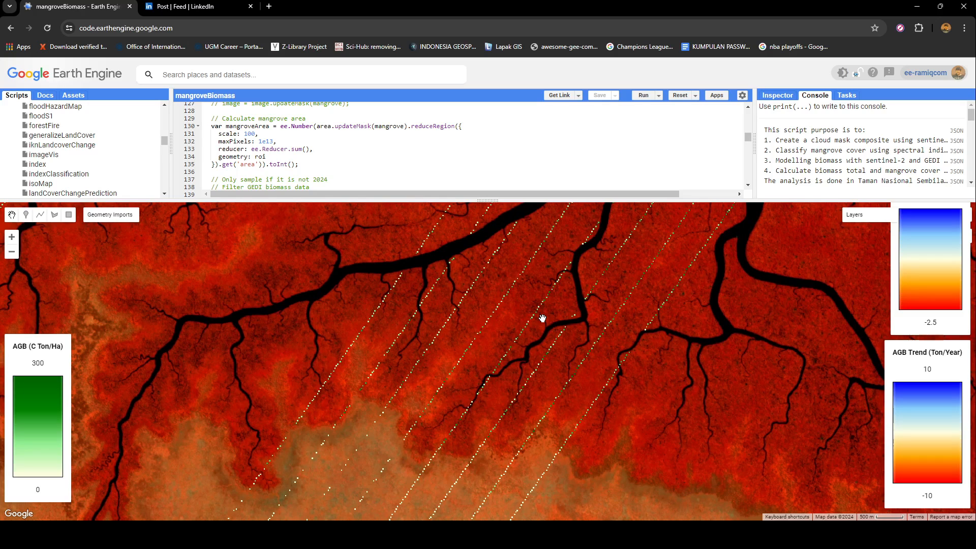
left_click_drag(542, 318, 425, 375)
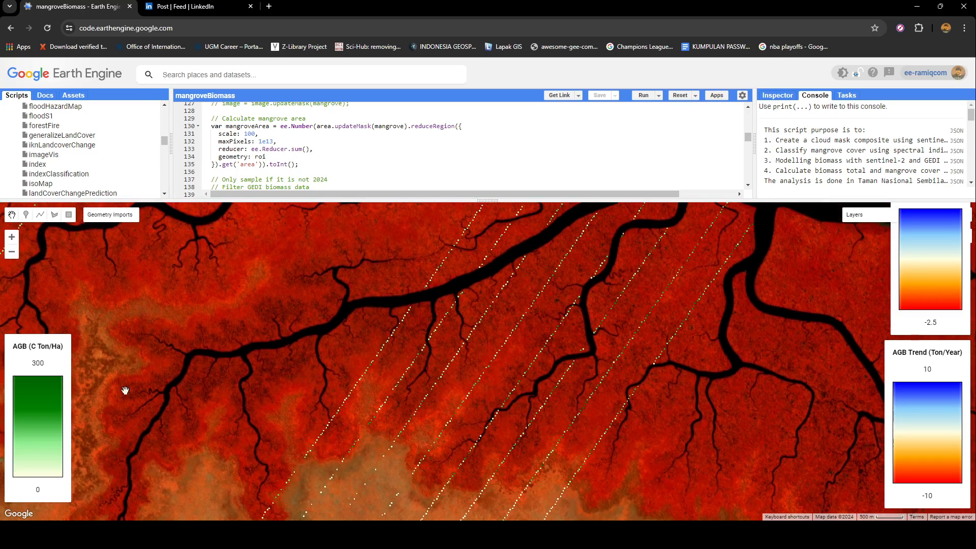
left_click_drag(124, 391, 488, 351)
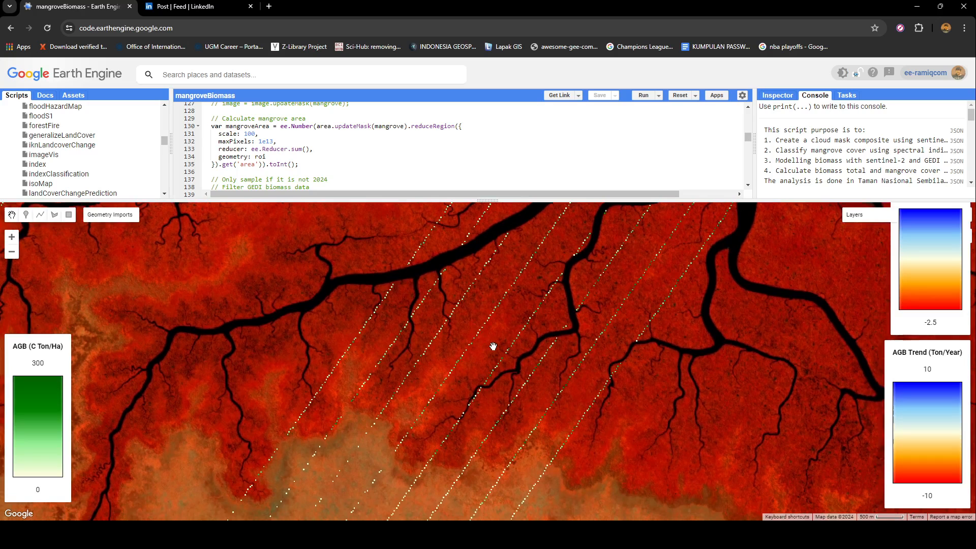
left_click(854, 214)
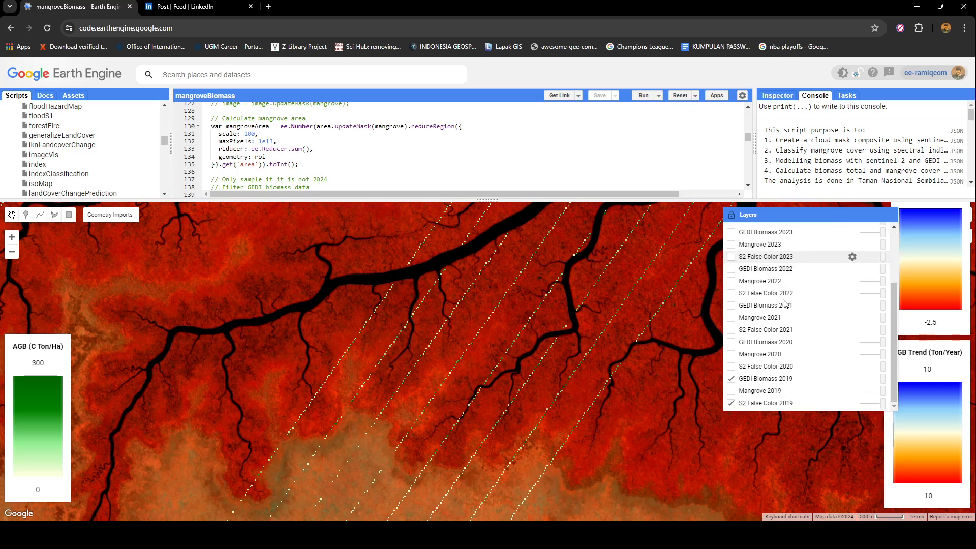
left_click(748, 214)
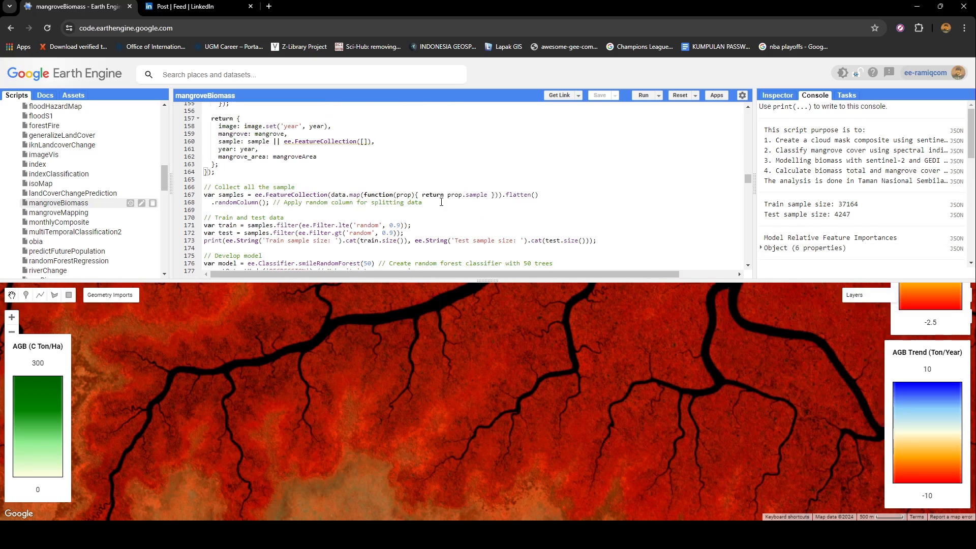
Step: Expand and collapse the random forest feature importances, then scroll to the scatter chart
scroll("down", 3)
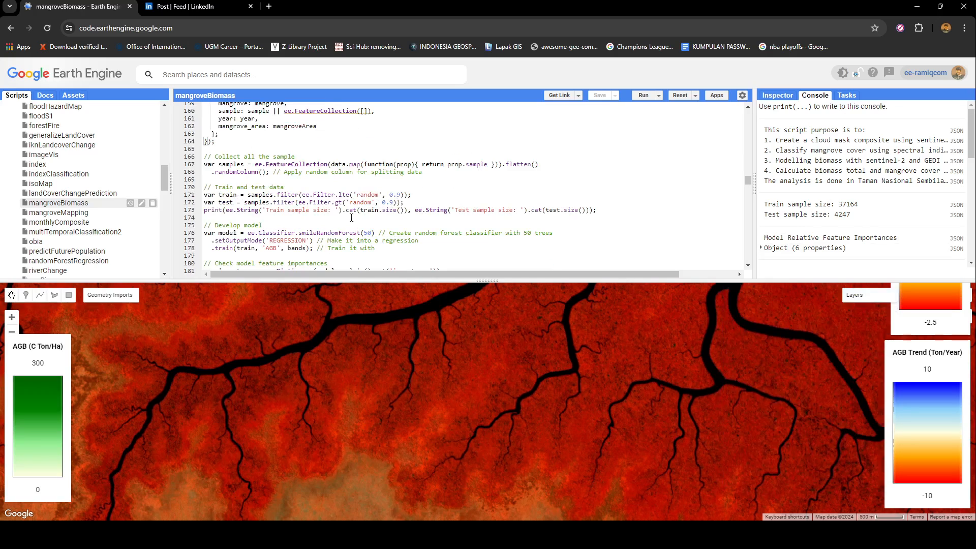
scroll("down", 3)
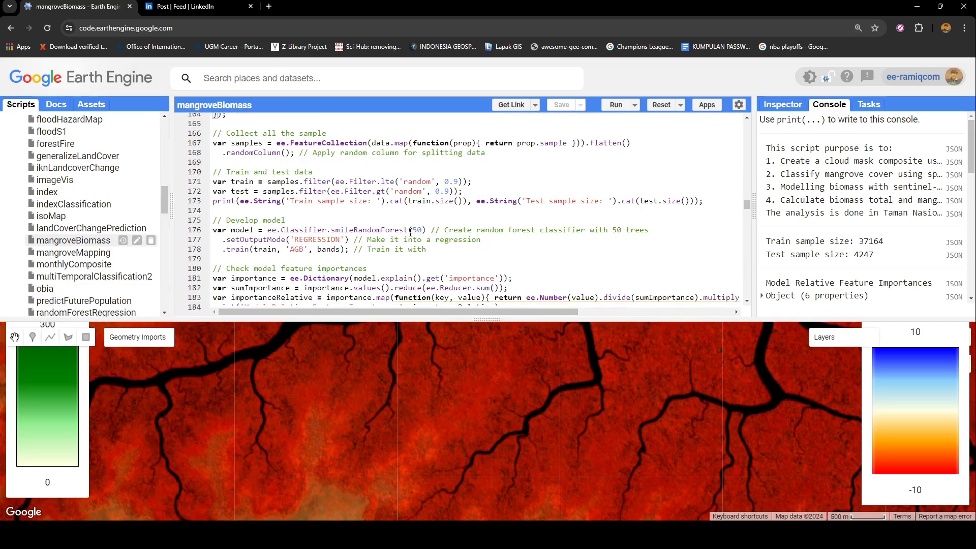
scroll("down", 3)
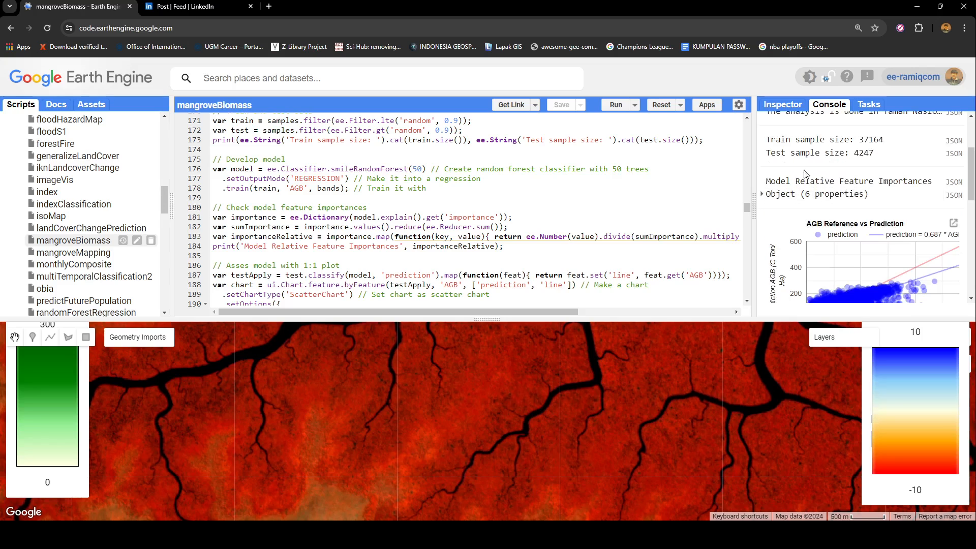
left_click(761, 193)
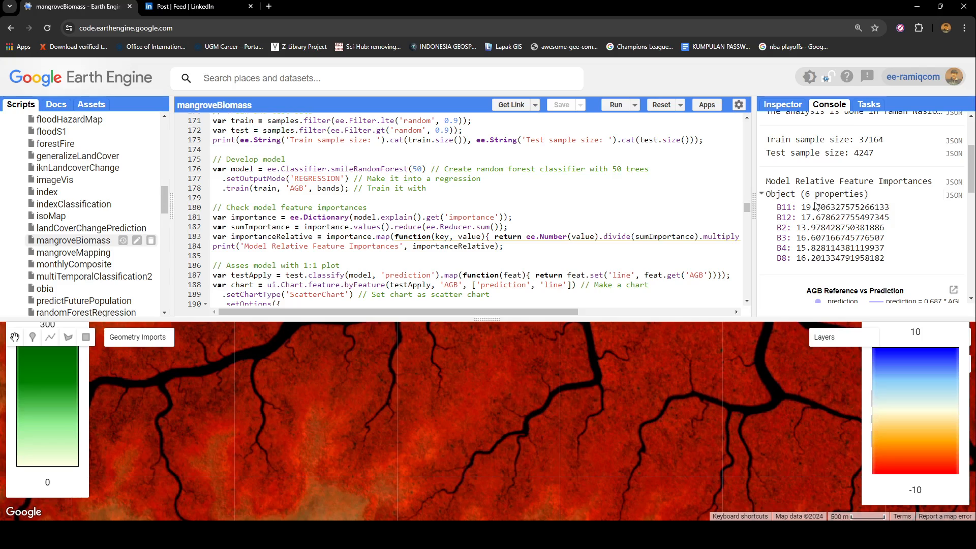
left_click(762, 193)
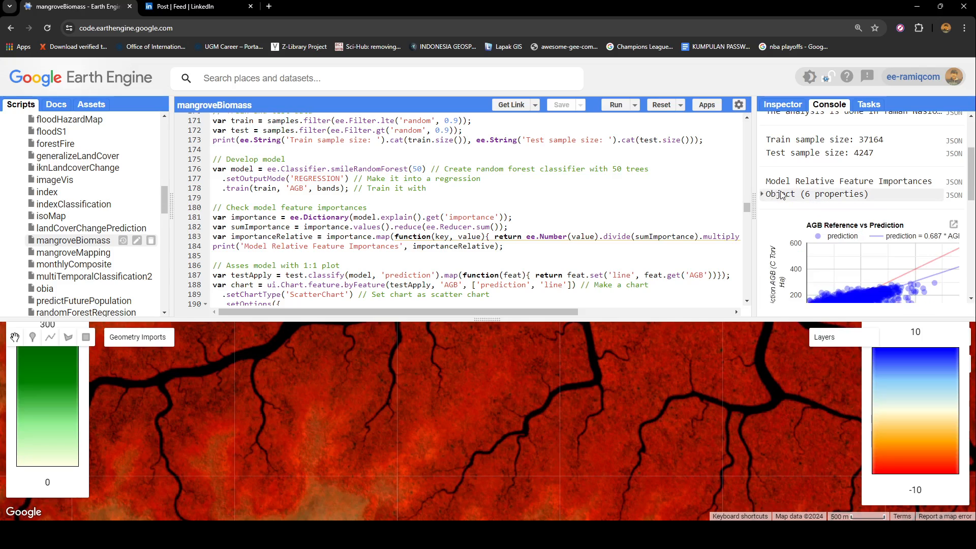
scroll("down", 3)
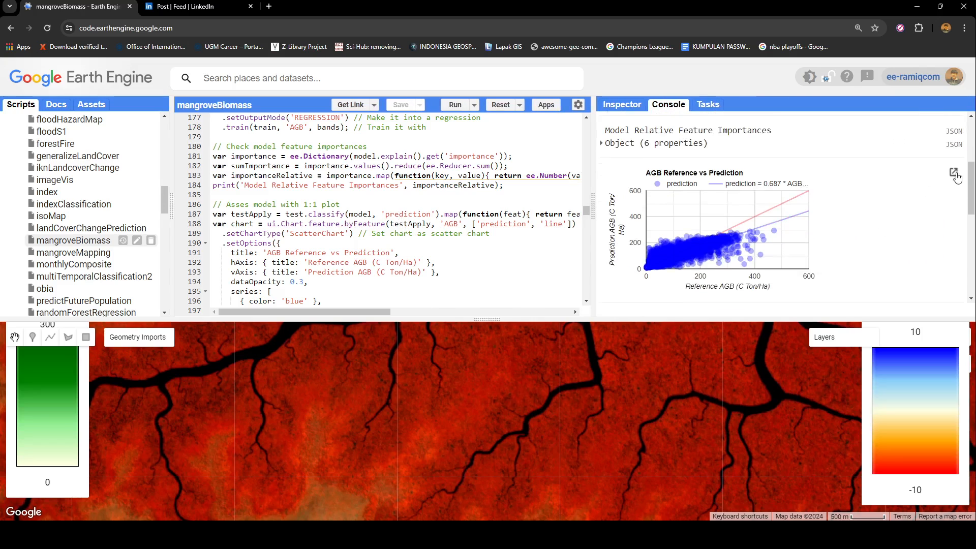
Step: Pop out the AGB Reference vs Prediction chart (r² 0.733), then return to the script
left_click(956, 173)
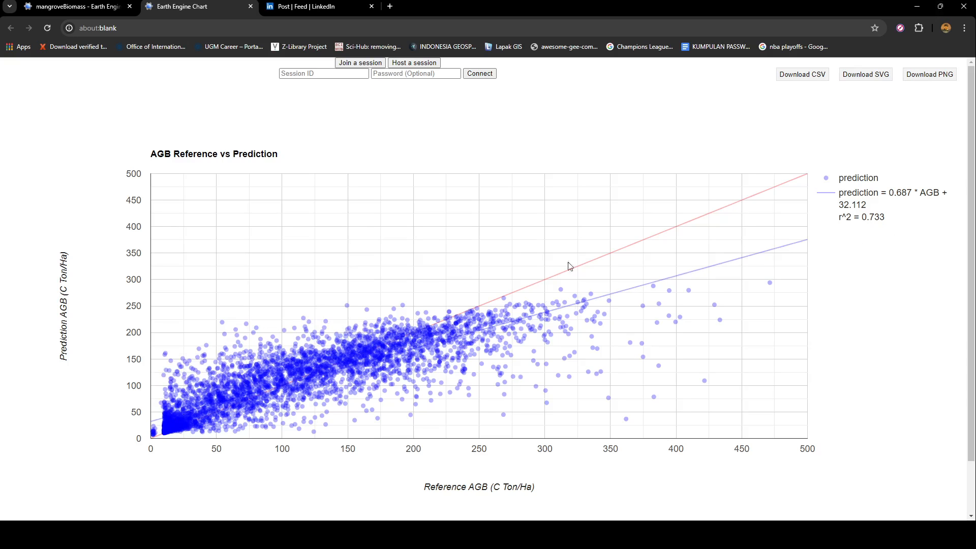
mouse_move(574, 266)
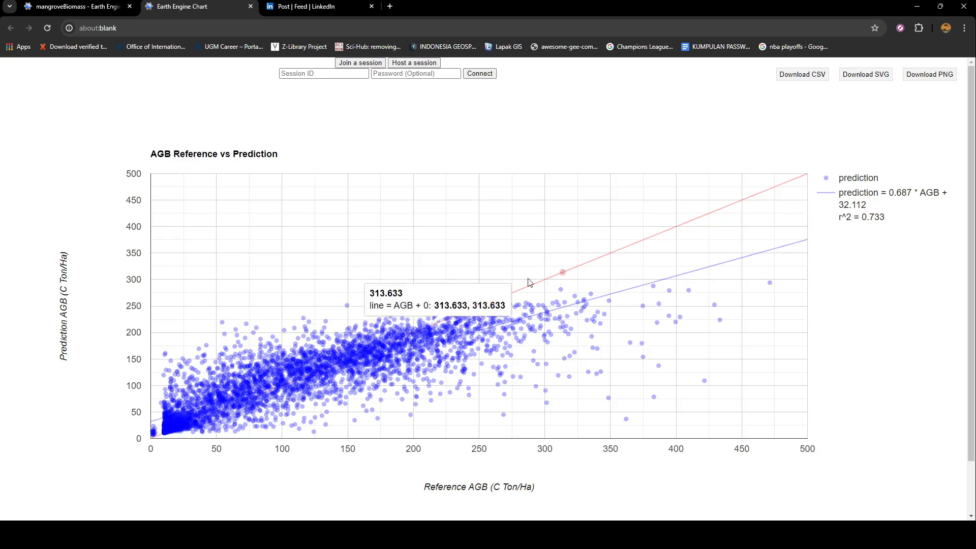
mouse_move(187, 423)
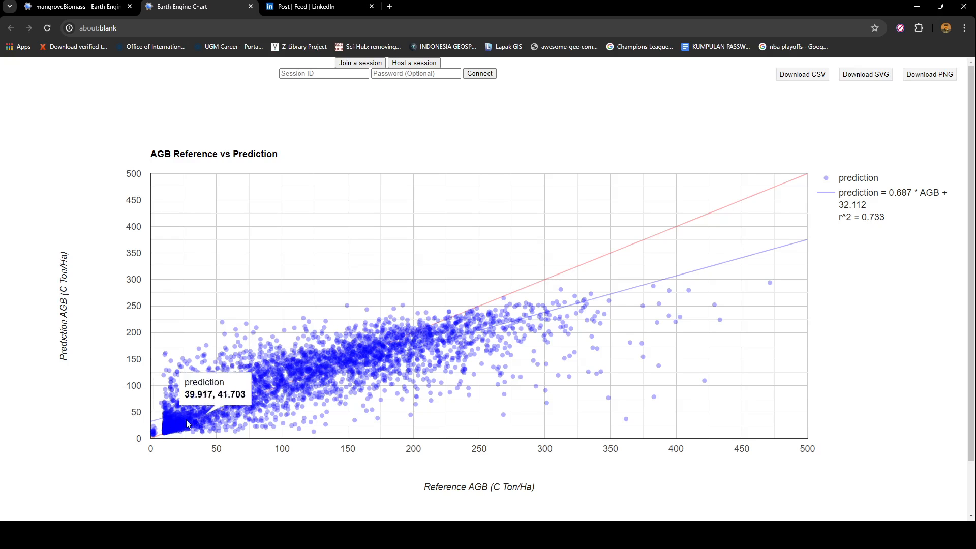
mouse_move(91, 441)
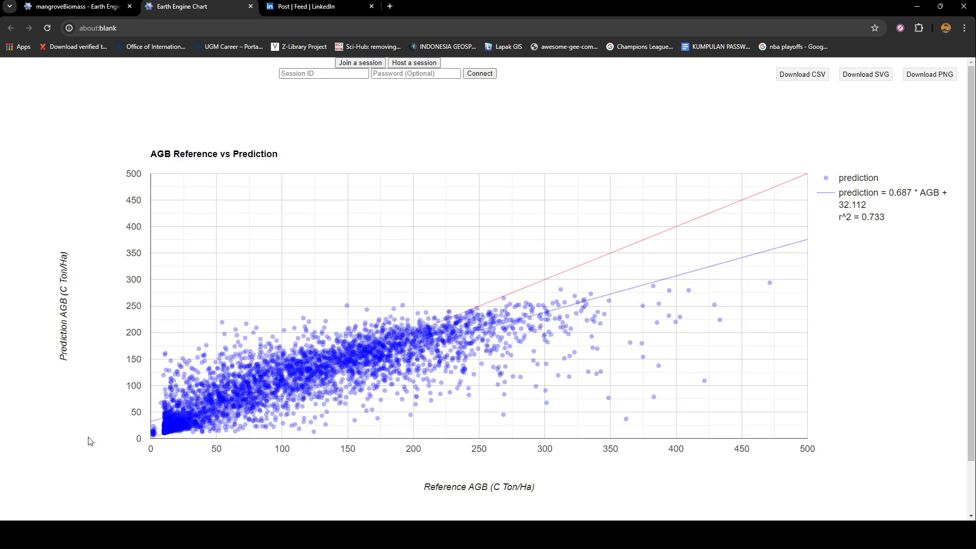
mouse_move(411, 373)
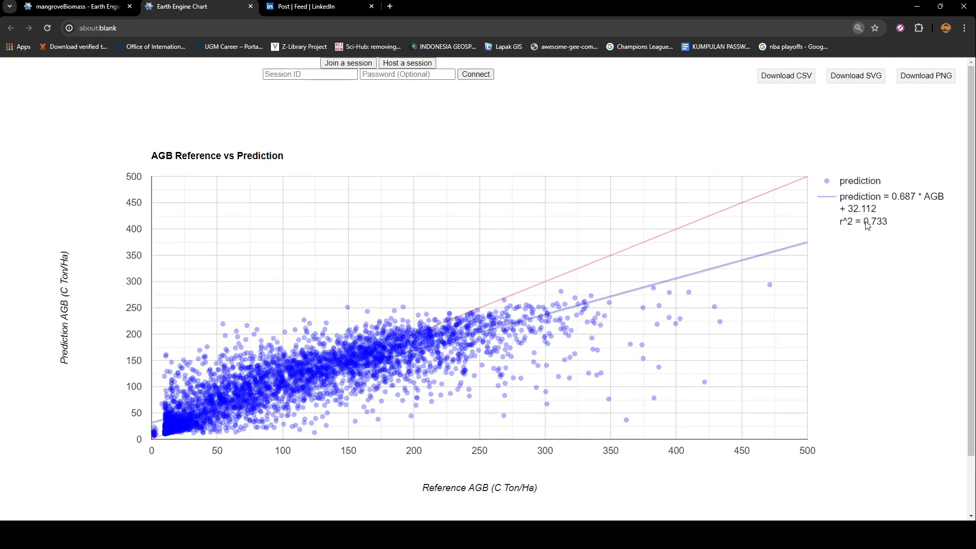
left_click(75, 6)
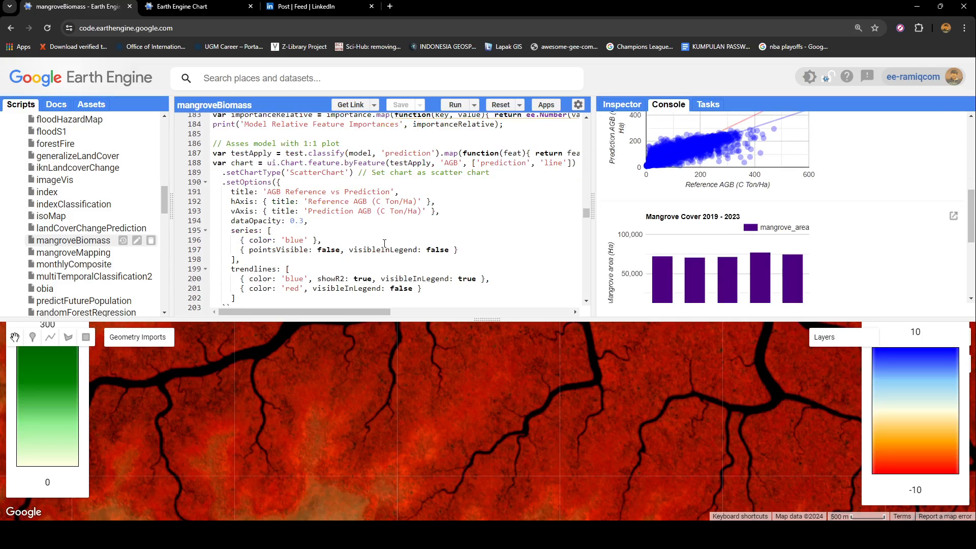
Step: Scroll past print(chart) to the 'Apply model to each year' code block
scroll("down", 3)
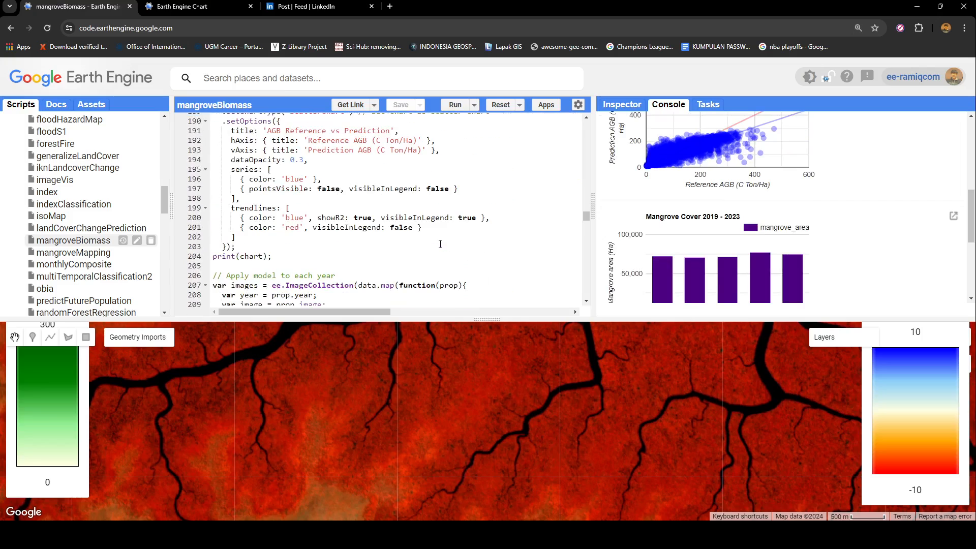
scroll("down", 3)
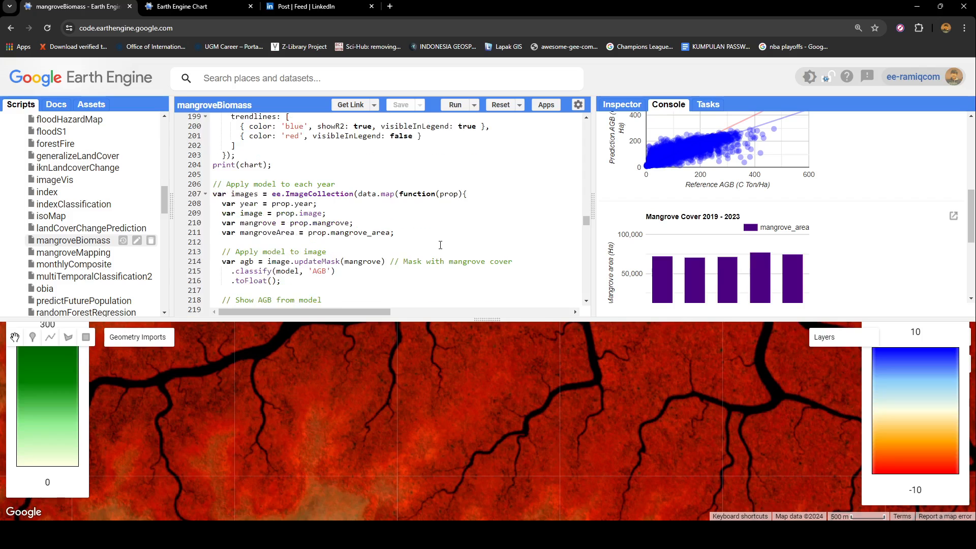
left_click(823, 336)
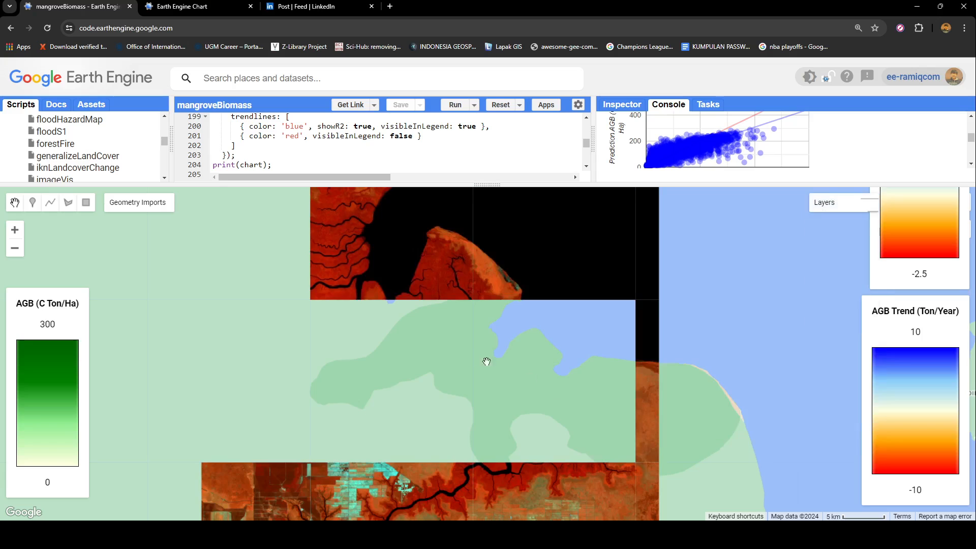
Step: Zoom out over Sembilang and check the AGB 2019 layer in the Layers list
scroll("down", 3)
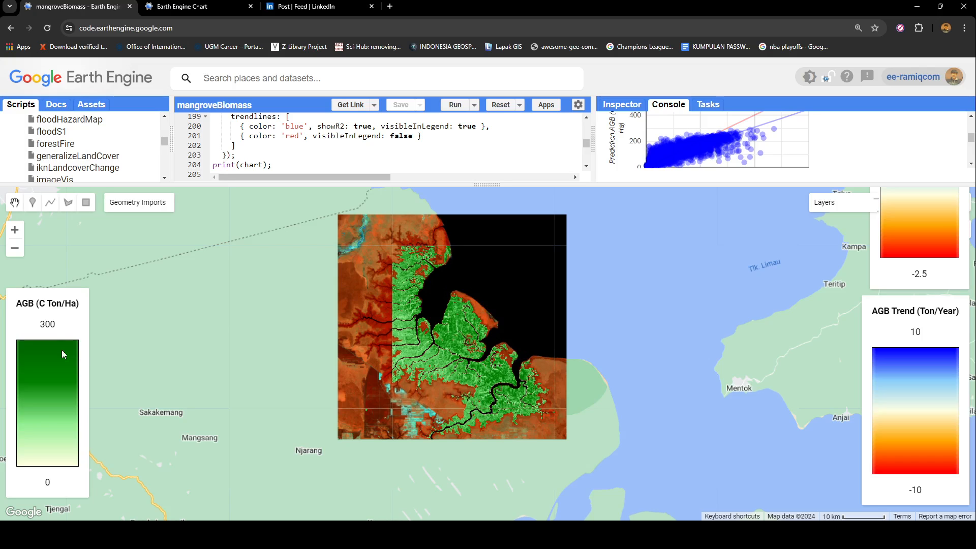
mouse_move(49, 355)
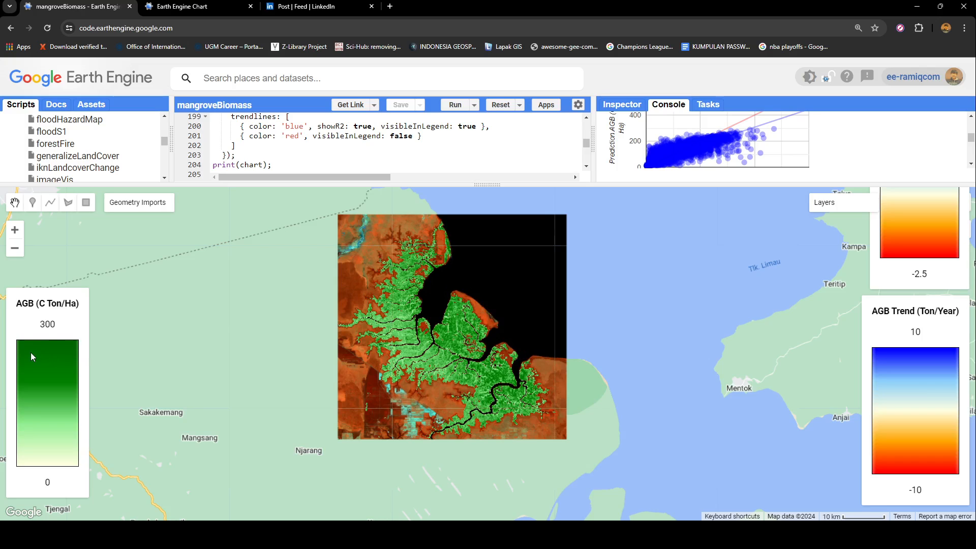
left_click(823, 202)
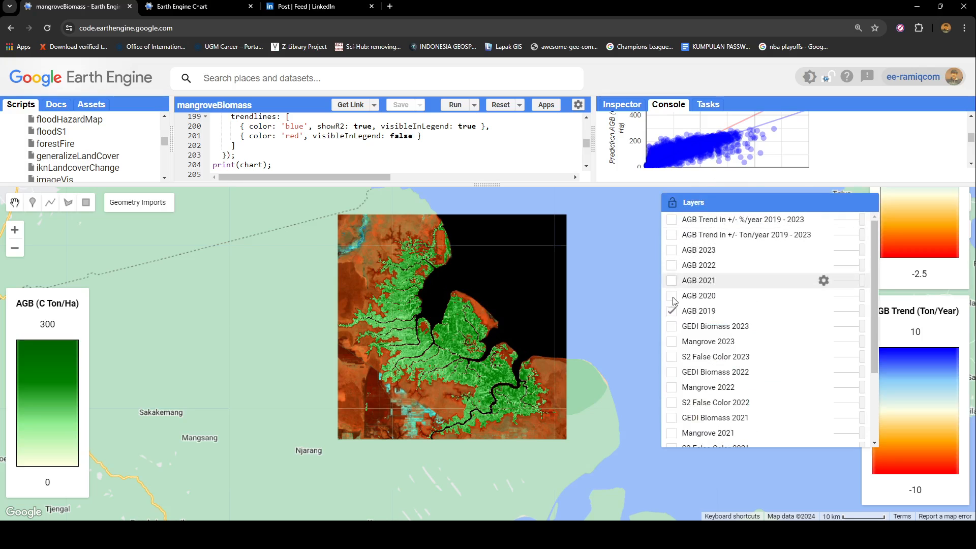
left_click(671, 311)
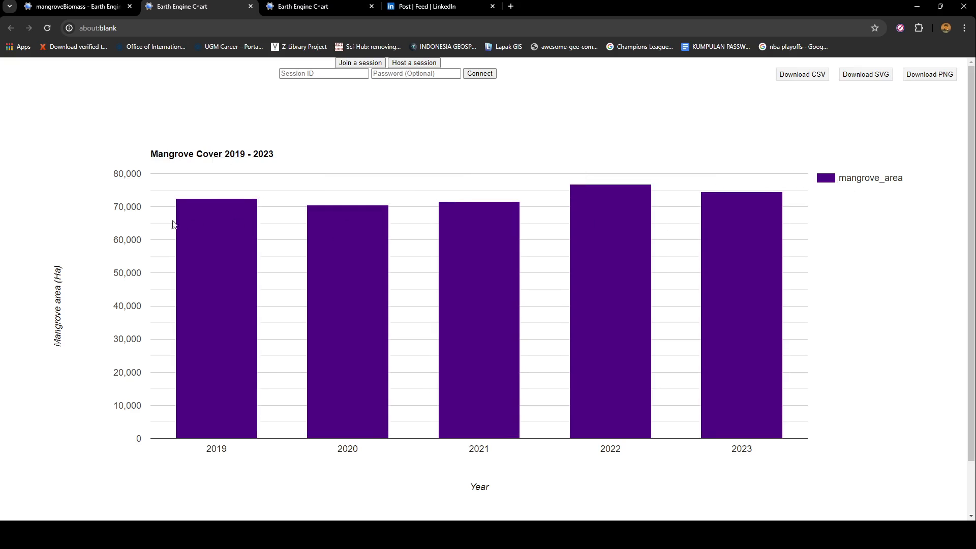
mouse_move(206, 214)
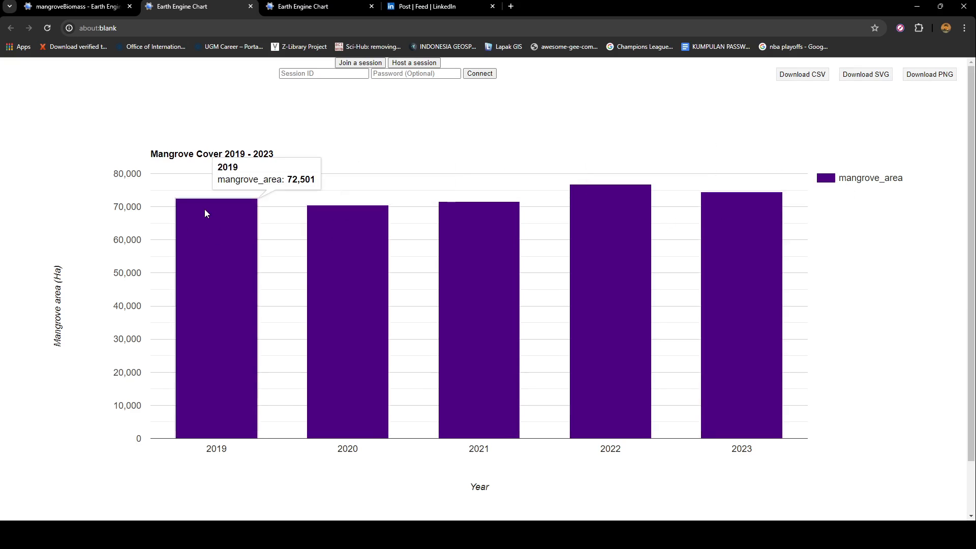
Step: Return to the mangroveBiomass script tab after viewing the Mangrove Cover 2019 - 2023 chart
left_click(75, 7)
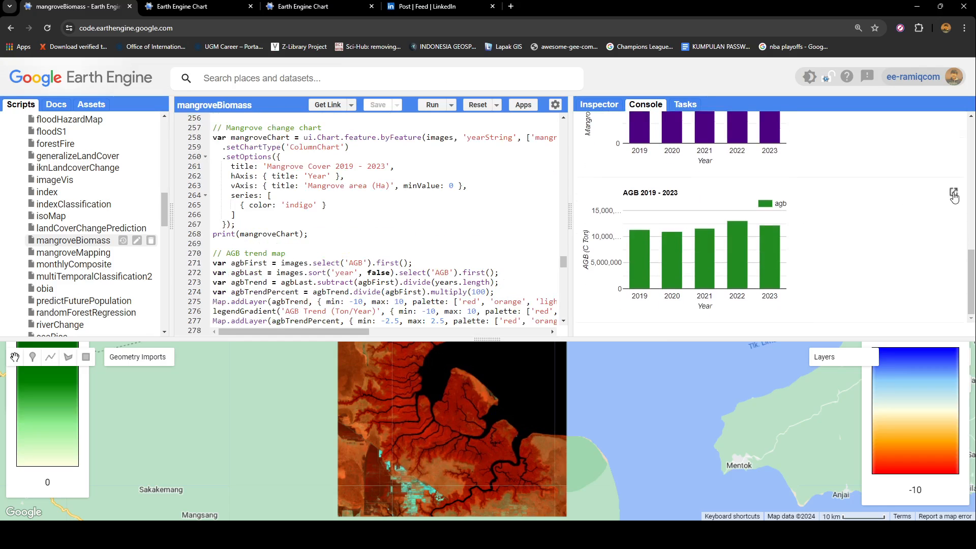
Step: View the AGB 2019 - 2023 chart full-size (about 11.39M to 12.23M tons), then return to the script
left_click(953, 192)
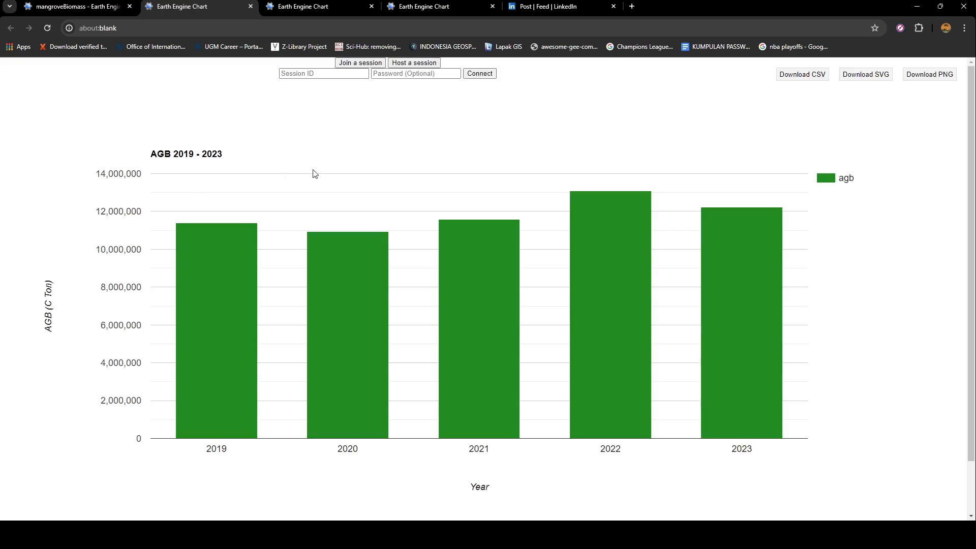
mouse_move(149, 223)
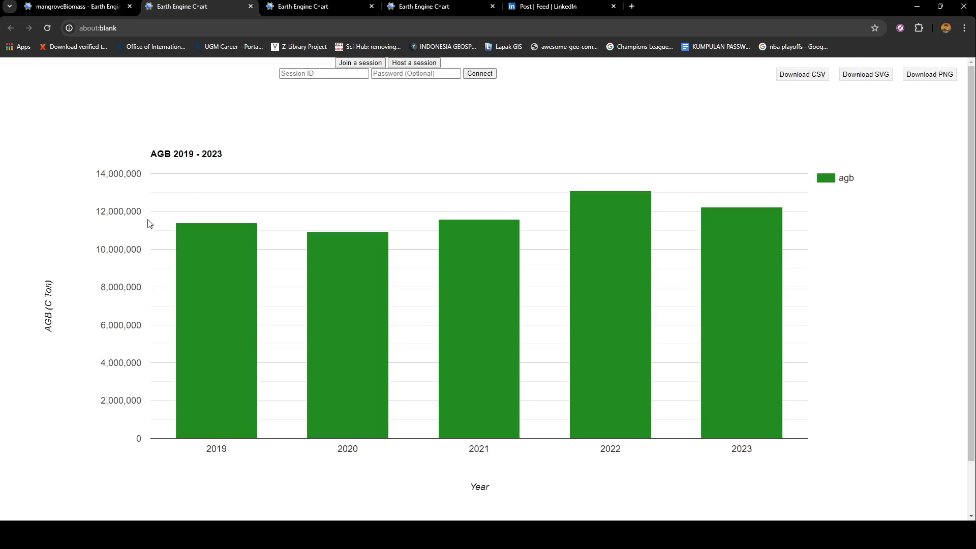
mouse_move(217, 238)
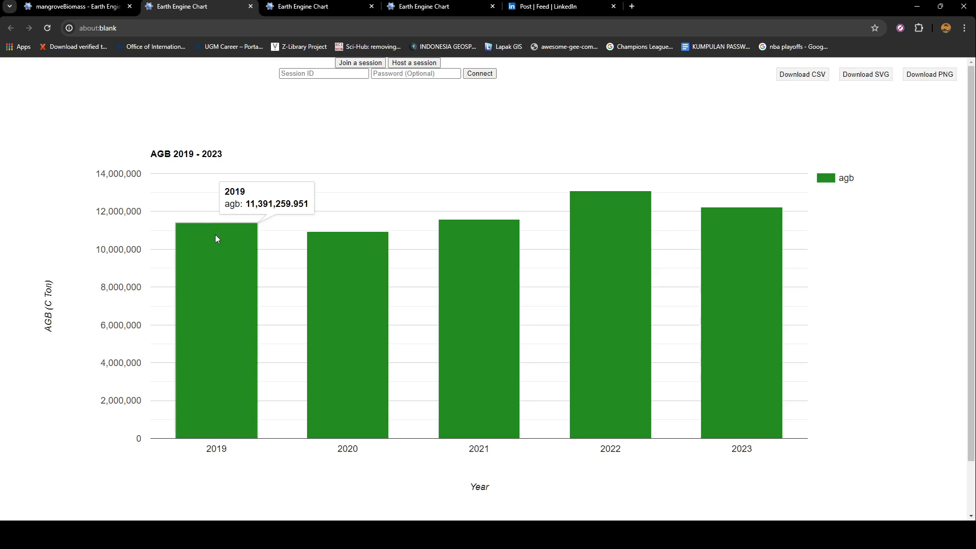
mouse_move(731, 246)
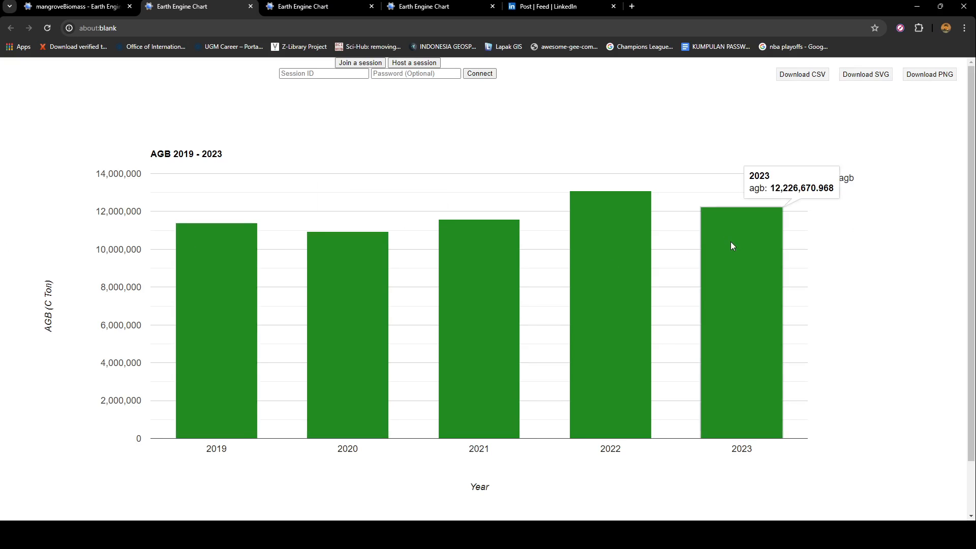
mouse_move(576, 257)
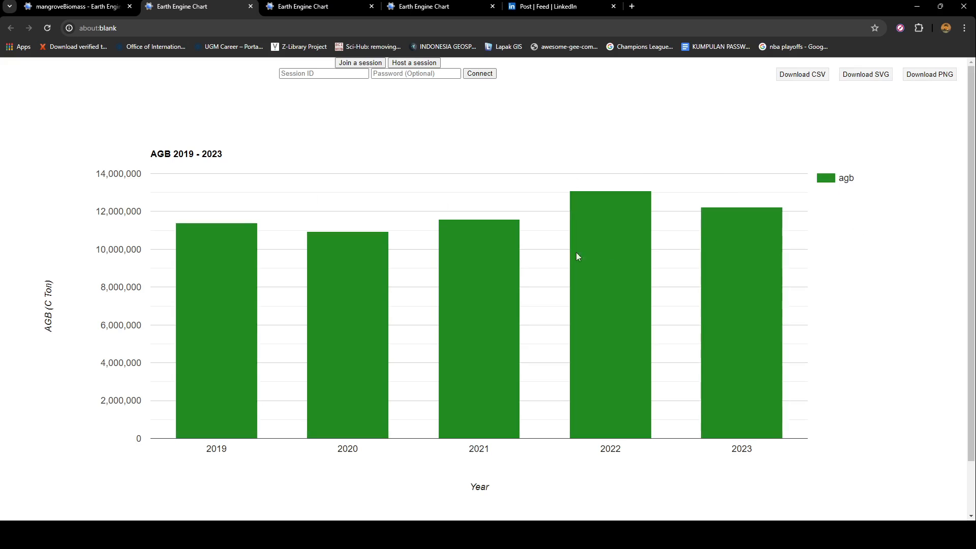
left_click(75, 6)
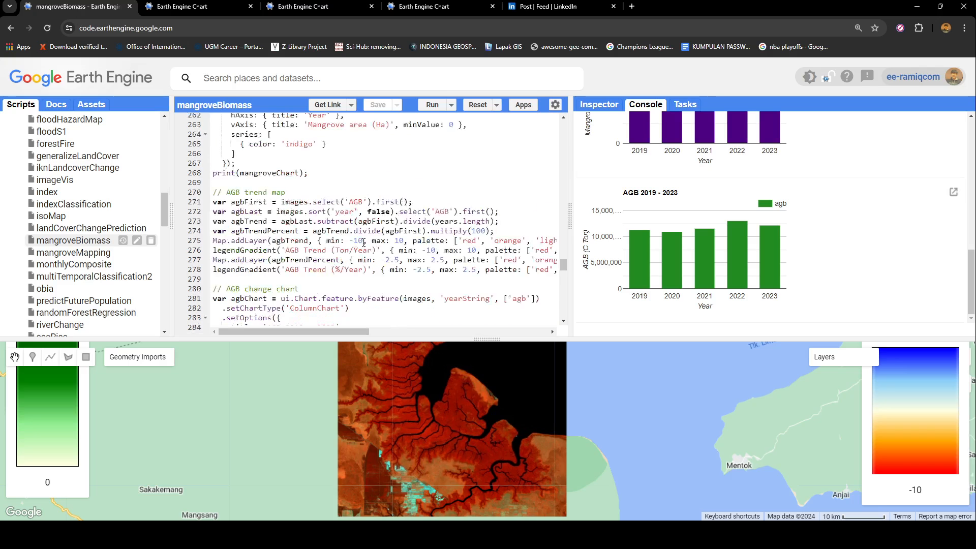
Step: Toggle the 'AGB Trend in +/- Ton/year 2019 - 2023' layer on, then off to reveal biomass
scroll("down", 3)
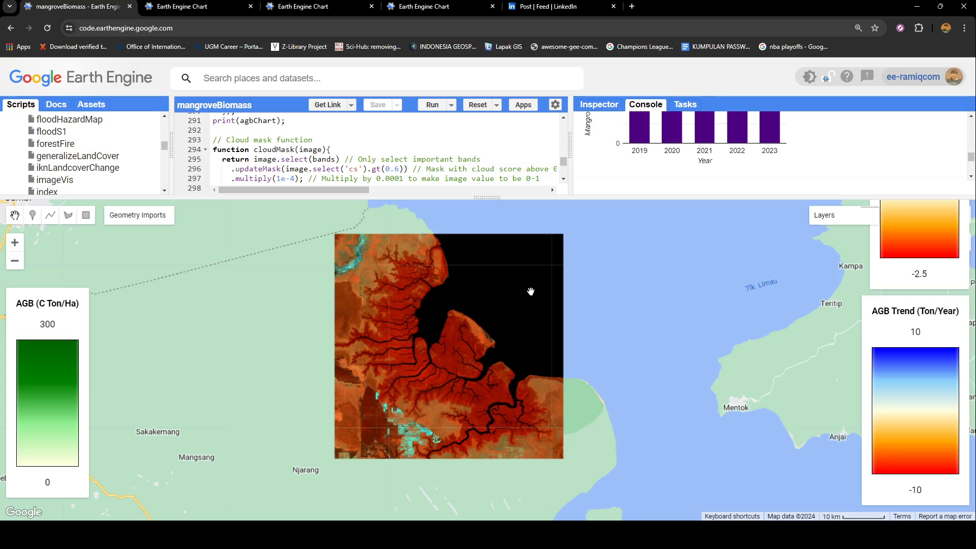
left_click(844, 215)
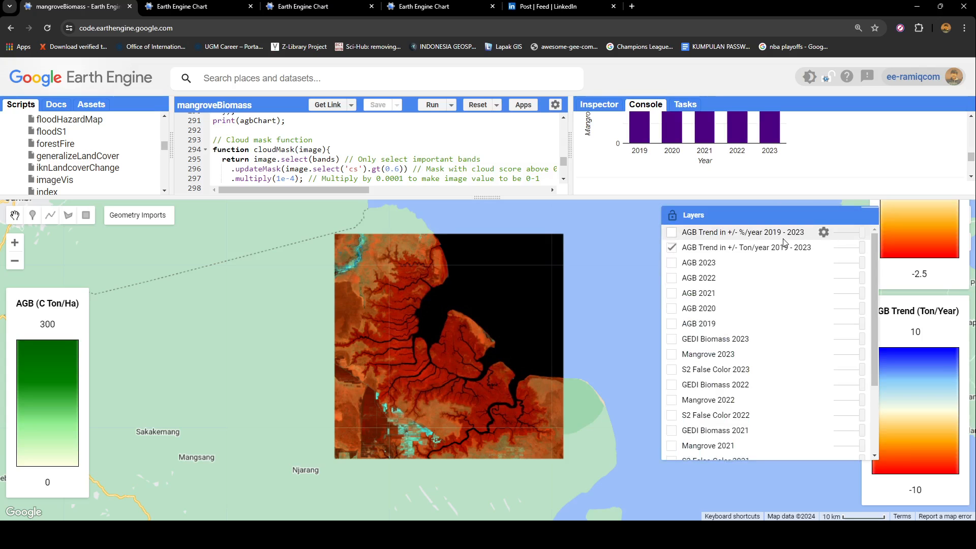
left_click(671, 232)
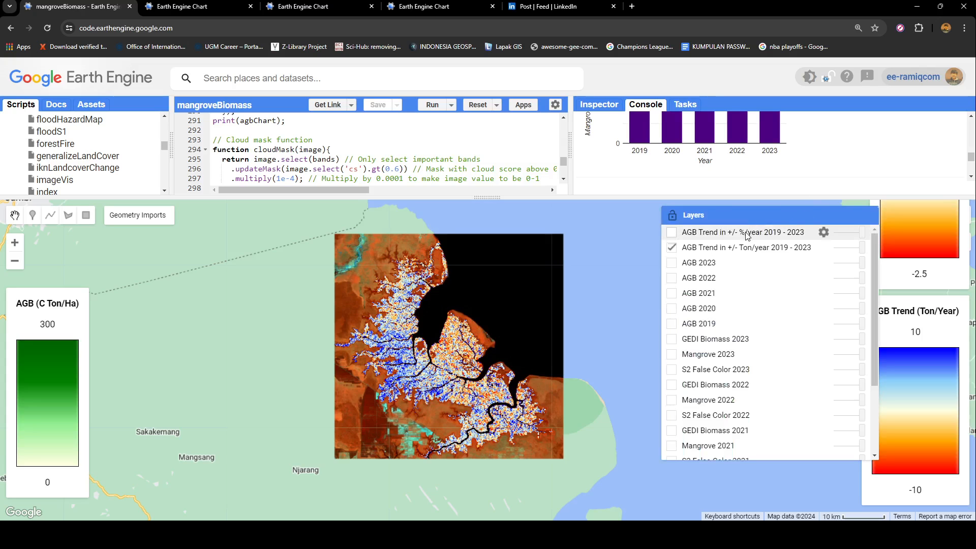
left_click(671, 232)
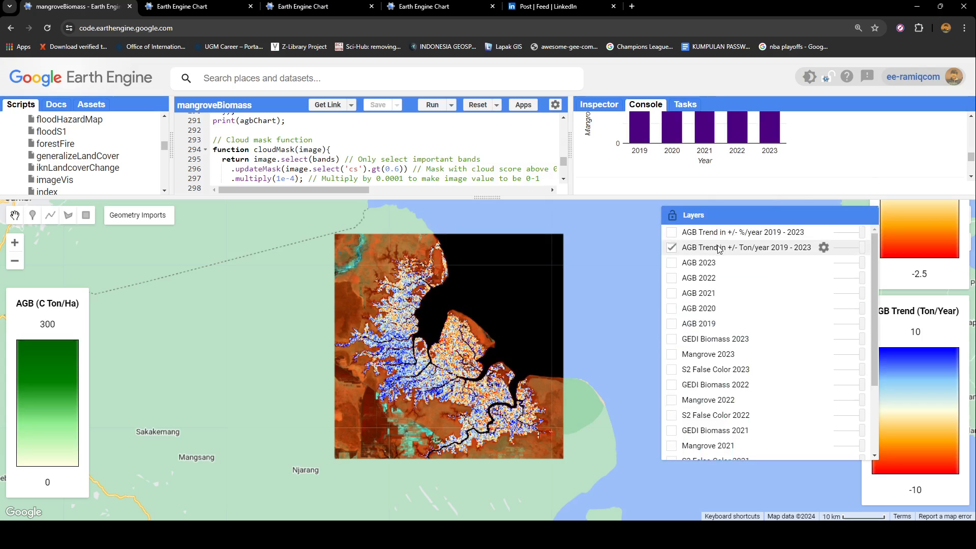
left_click(673, 214)
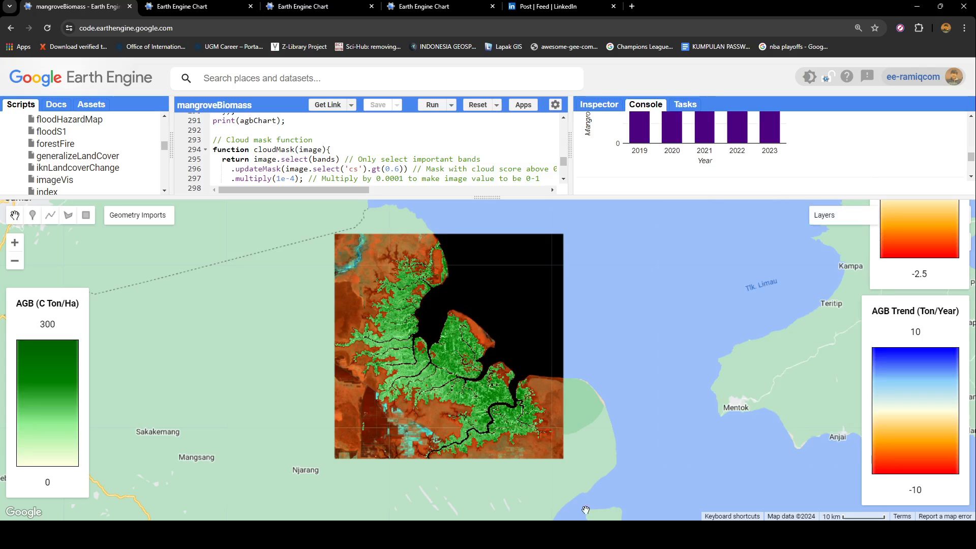